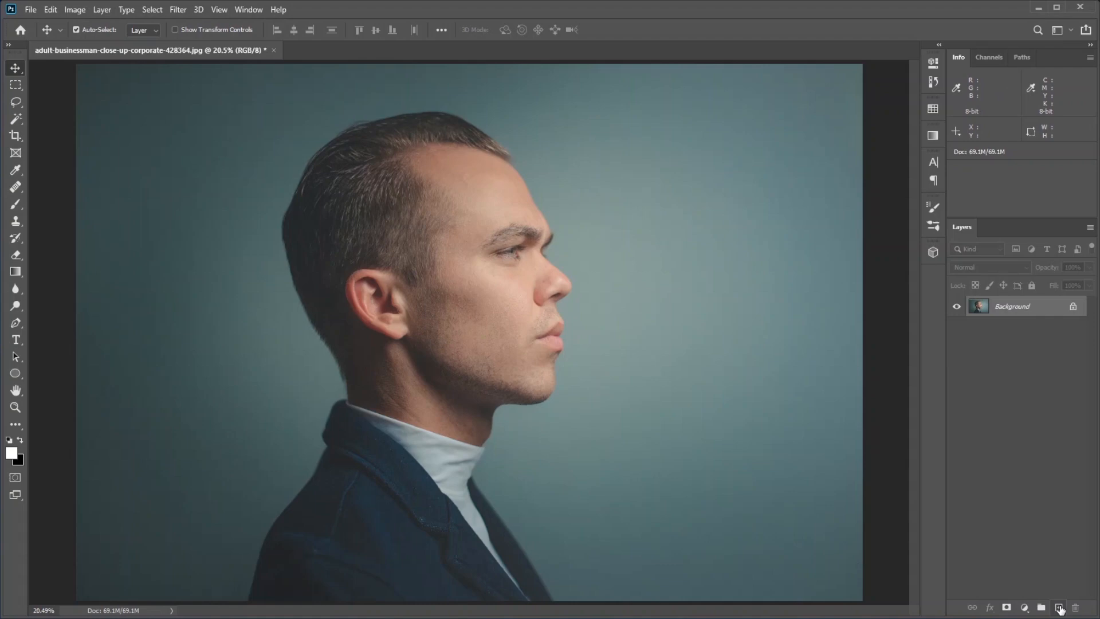
Add an empty layer above the photo and start brushing white at the nose tip
{"action": "left_click", "coordinate": [1059, 607]}
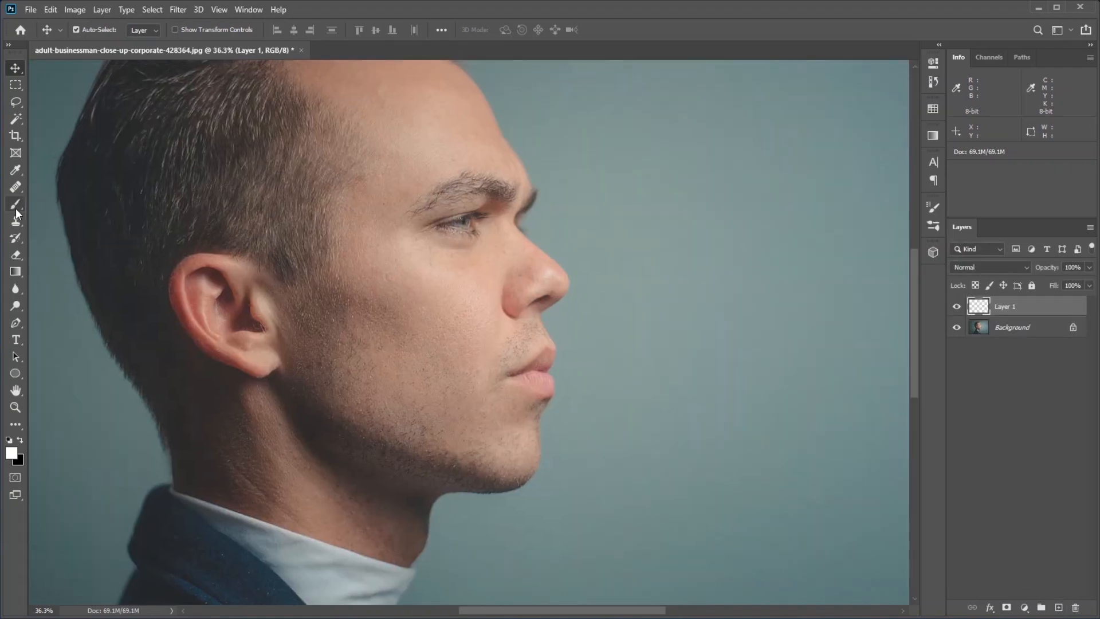
{"action": "left_click", "coordinate": [15, 204]}
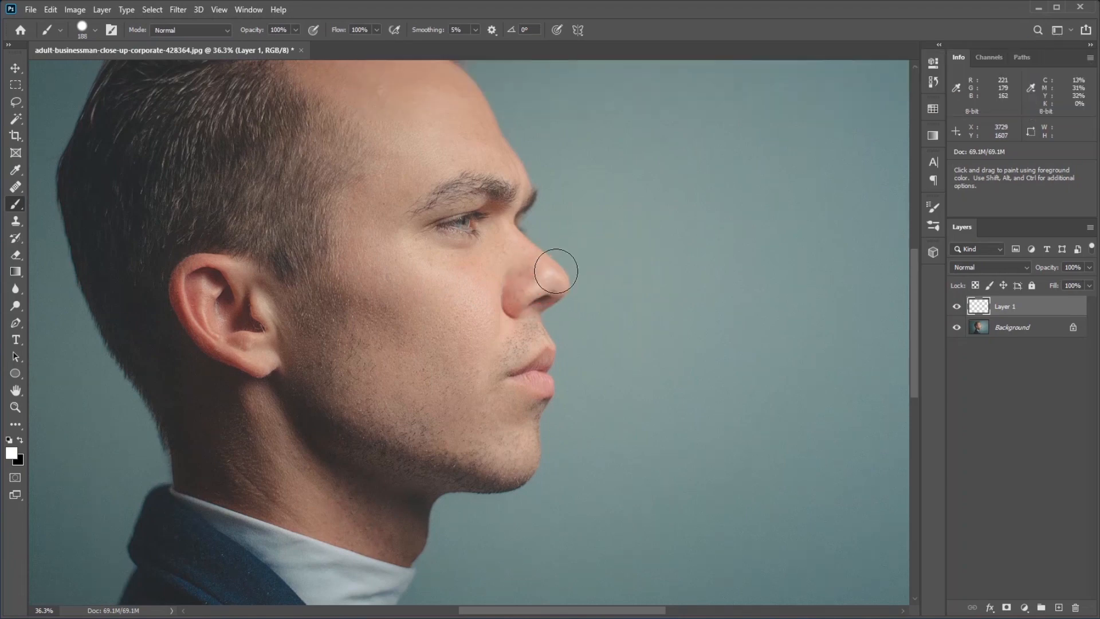
{"action": "left_click", "coordinate": [558, 270]}
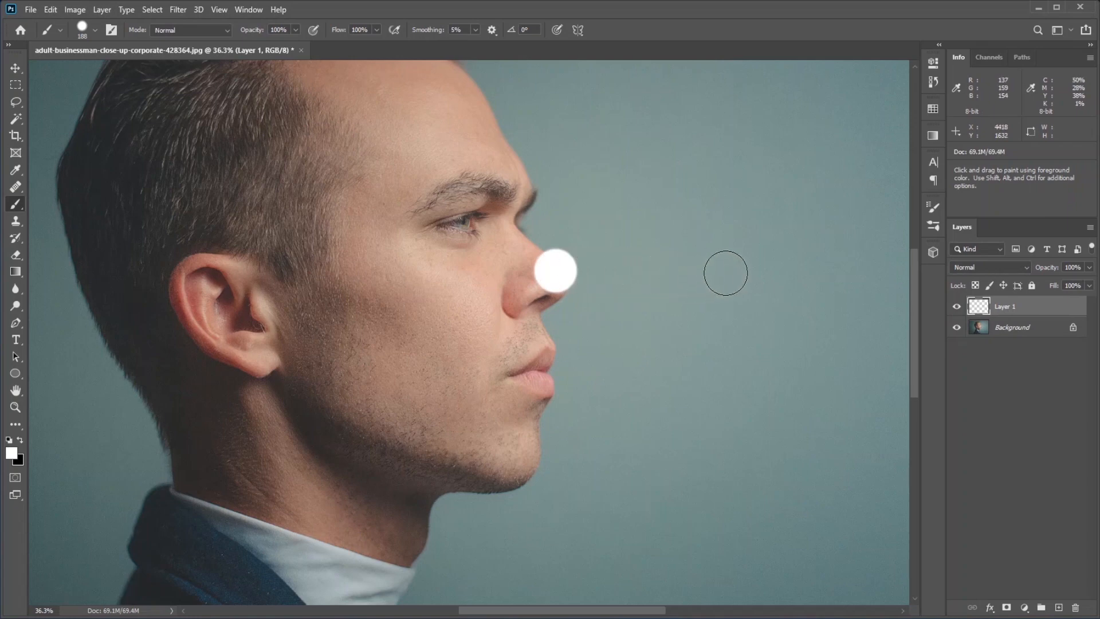
{"action": "mouse_move", "coordinate": [723, 272]}
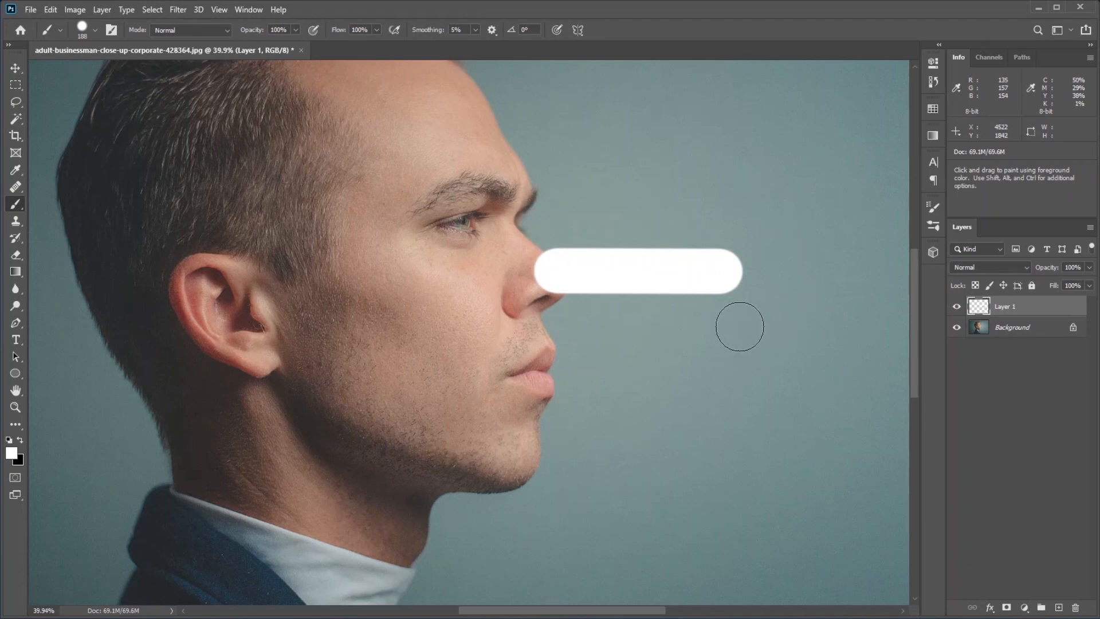
Free-transform the white bar longer, brush in its base, then erase stray white edges
{"action": "key", "text": "ctrl+t"}
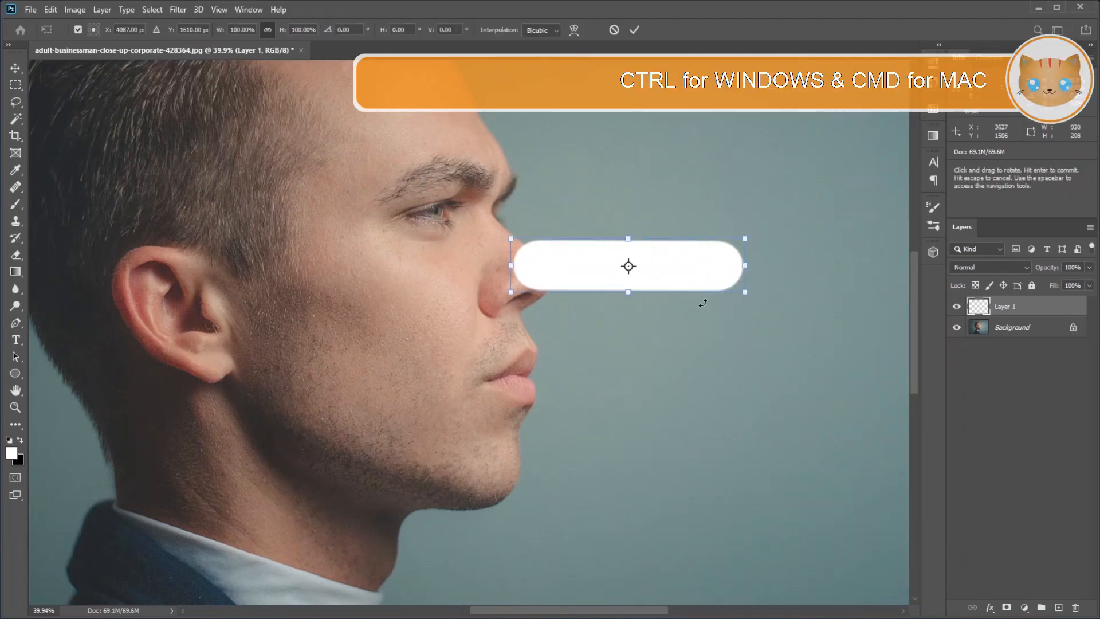
{"action": "mouse_move", "coordinate": [732, 349]}
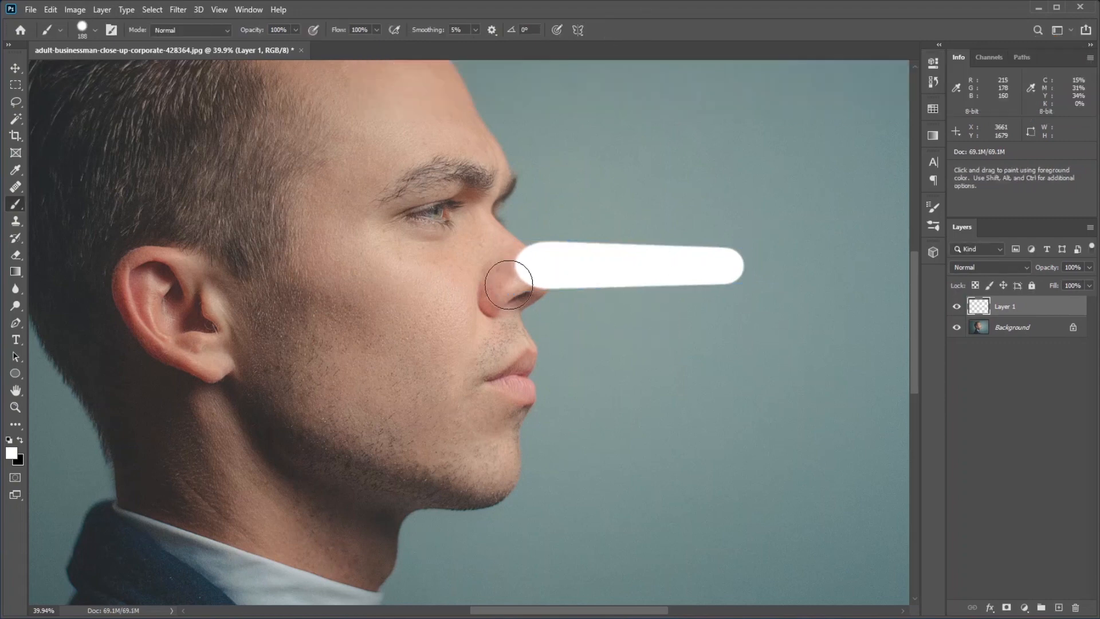
{"action": "key", "text": "ctrl+t"}
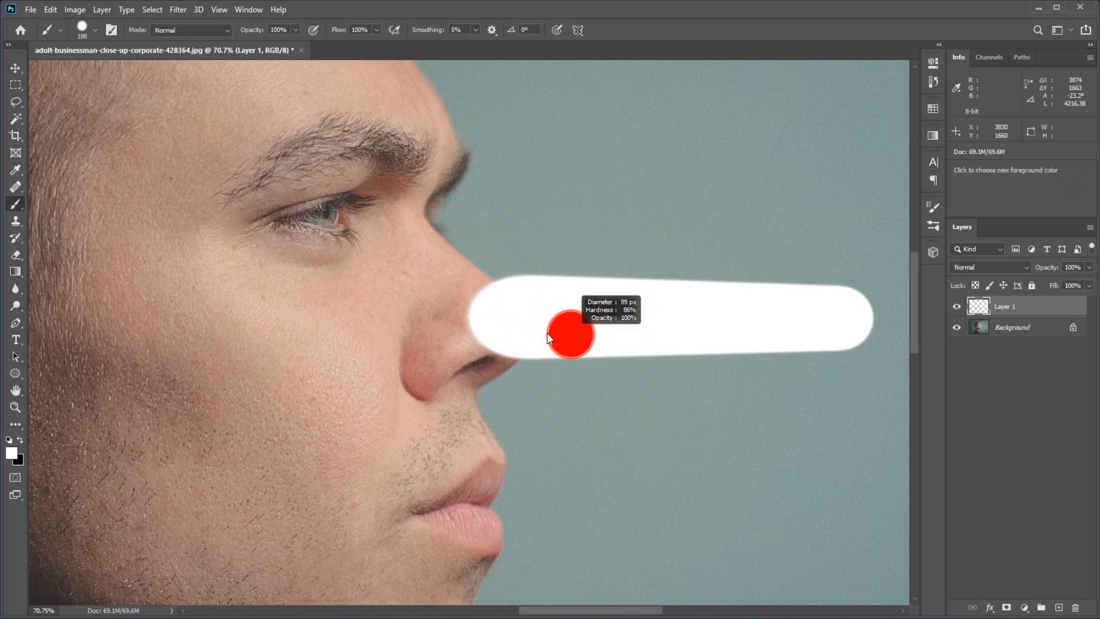
{"action": "mouse_move", "coordinate": [502, 339]}
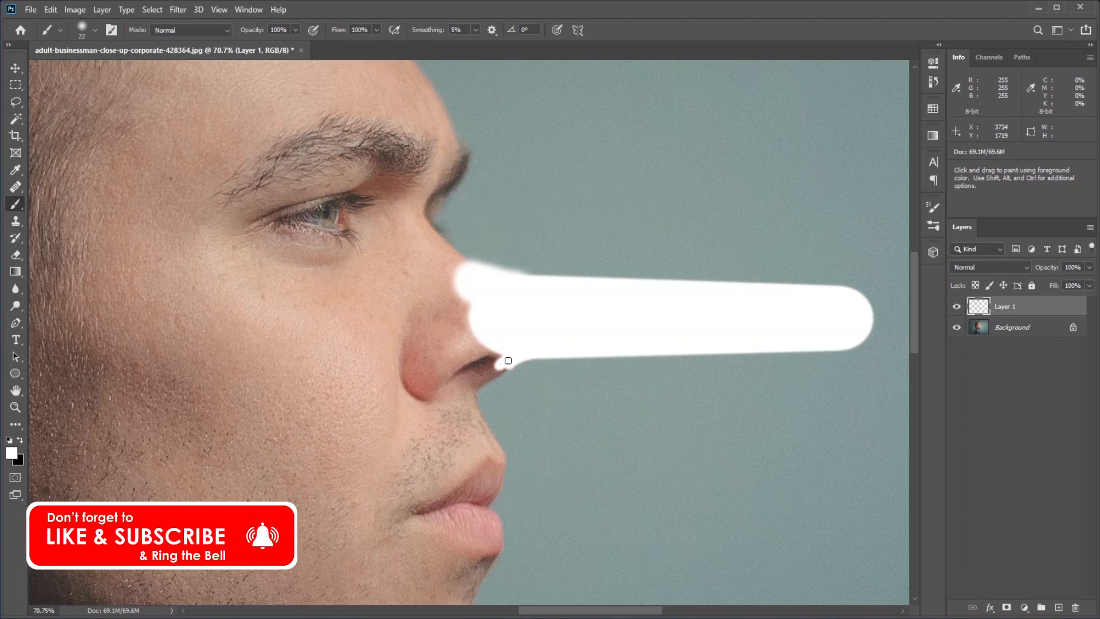
{"action": "left_click", "coordinate": [15, 254]}
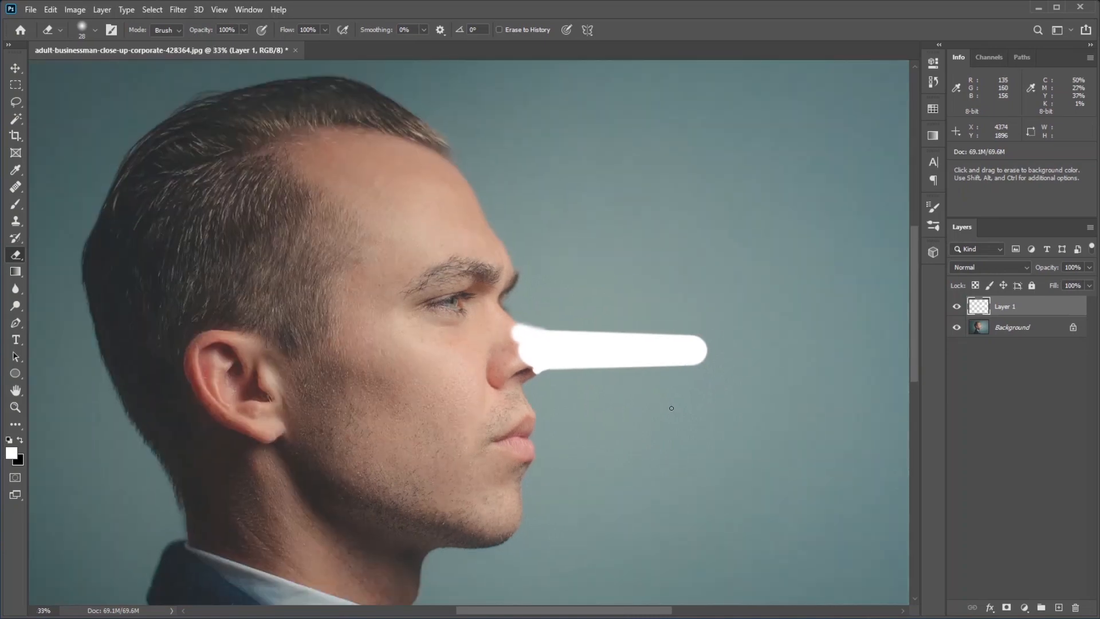
{"action": "mouse_move", "coordinate": [15, 113]}
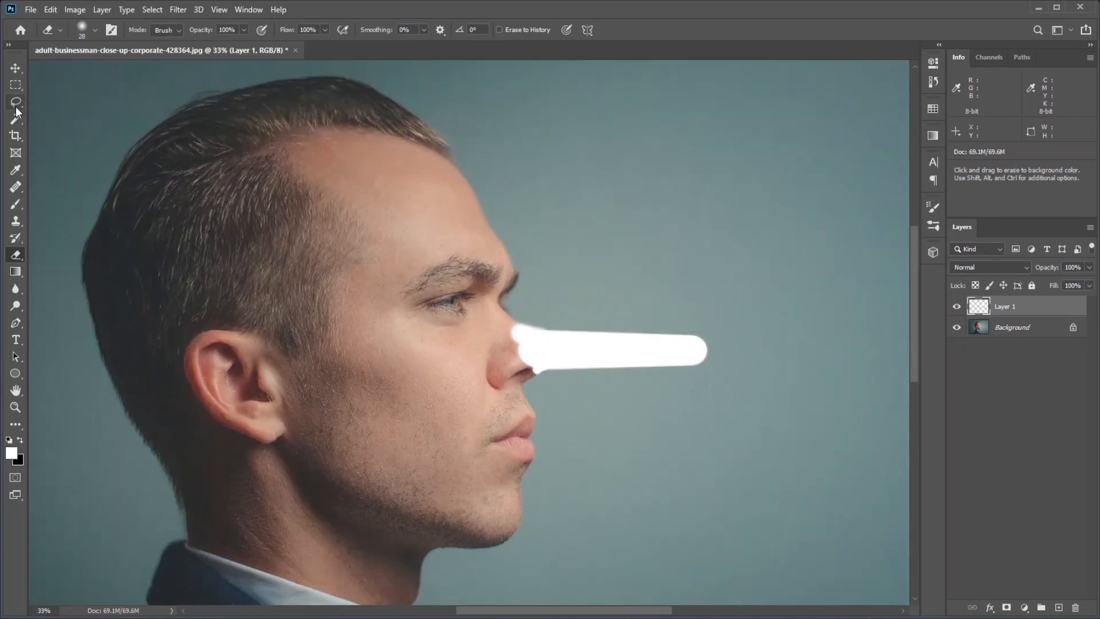
Lasso forehead skin on the photo layer, duplicate it, and rename the copied skin layer
{"action": "left_click", "coordinate": [15, 102]}
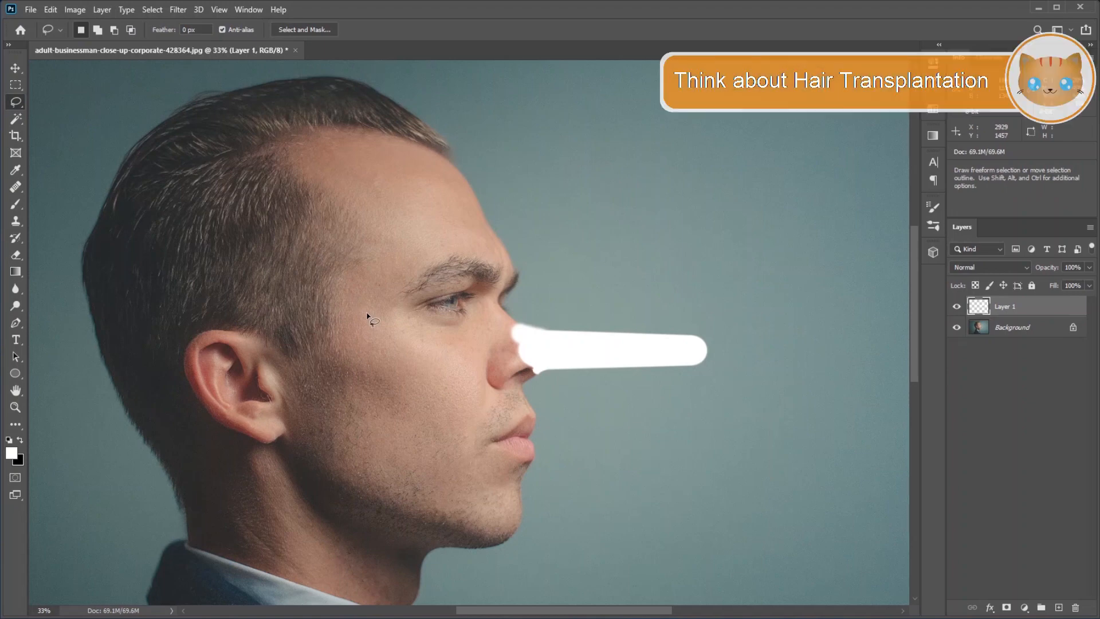
{"action": "mouse_move", "coordinate": [443, 196]}
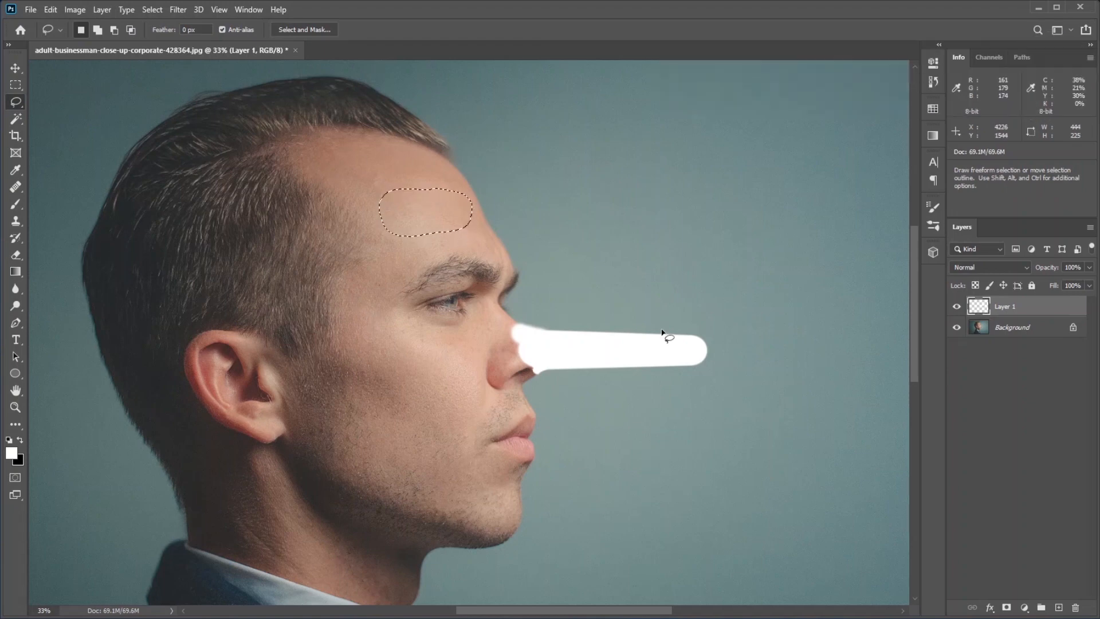
{"action": "mouse_move", "coordinate": [991, 336]}
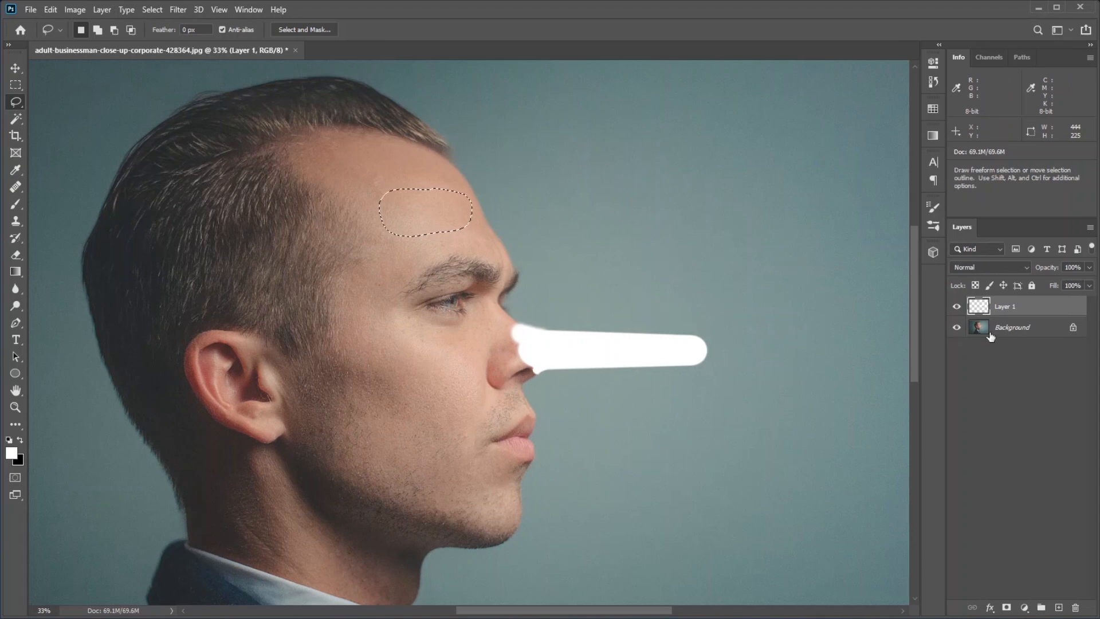
{"action": "left_click", "coordinate": [1012, 327]}
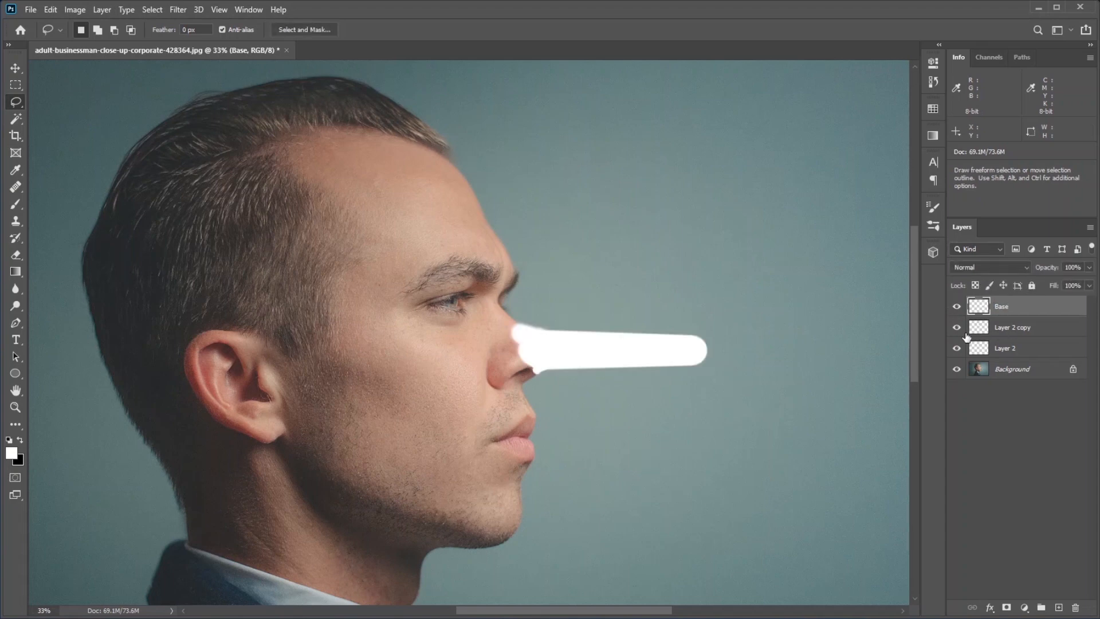
{"action": "left_click", "coordinate": [1011, 326]}
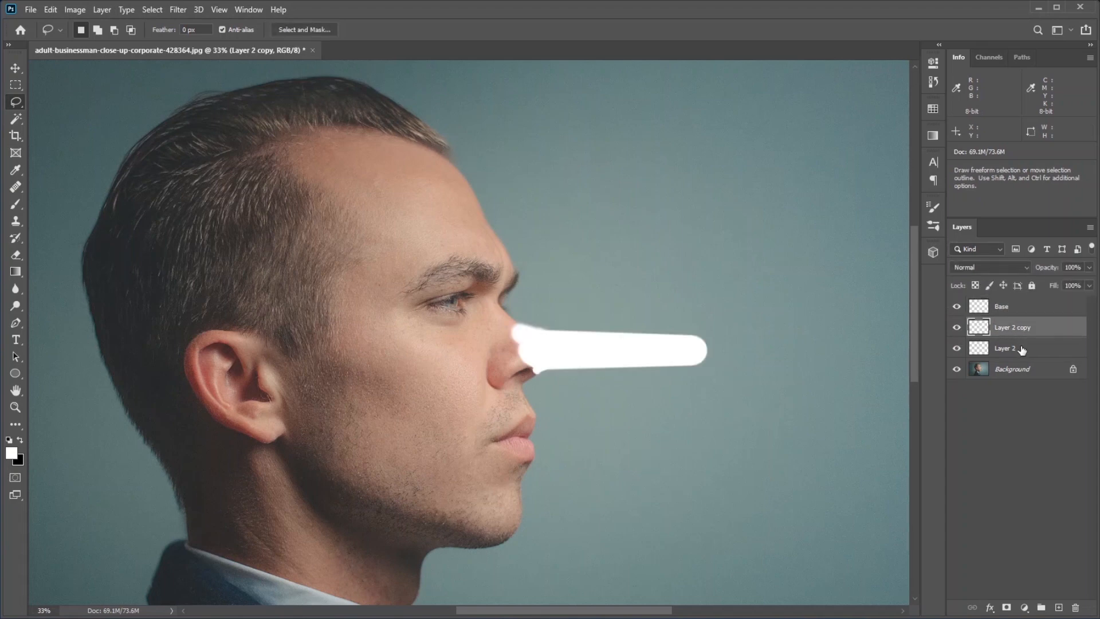
{"action": "double_click", "coordinate": [1007, 347]}
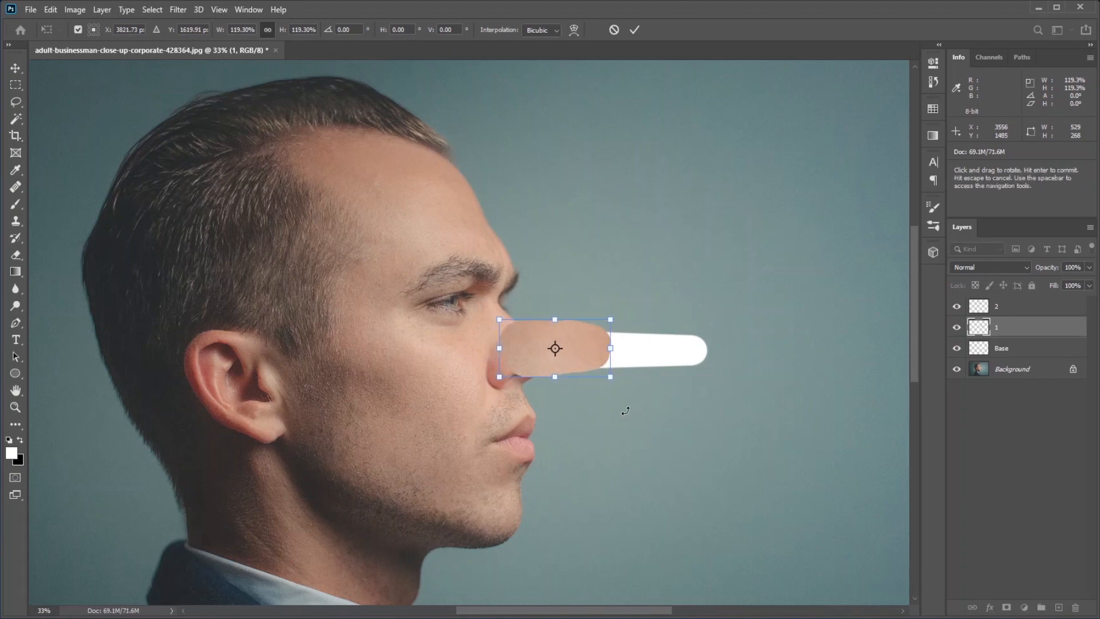
Commit the front patch placement and add a layer mask to it for brushing the seam
{"action": "left_click", "coordinate": [634, 30]}
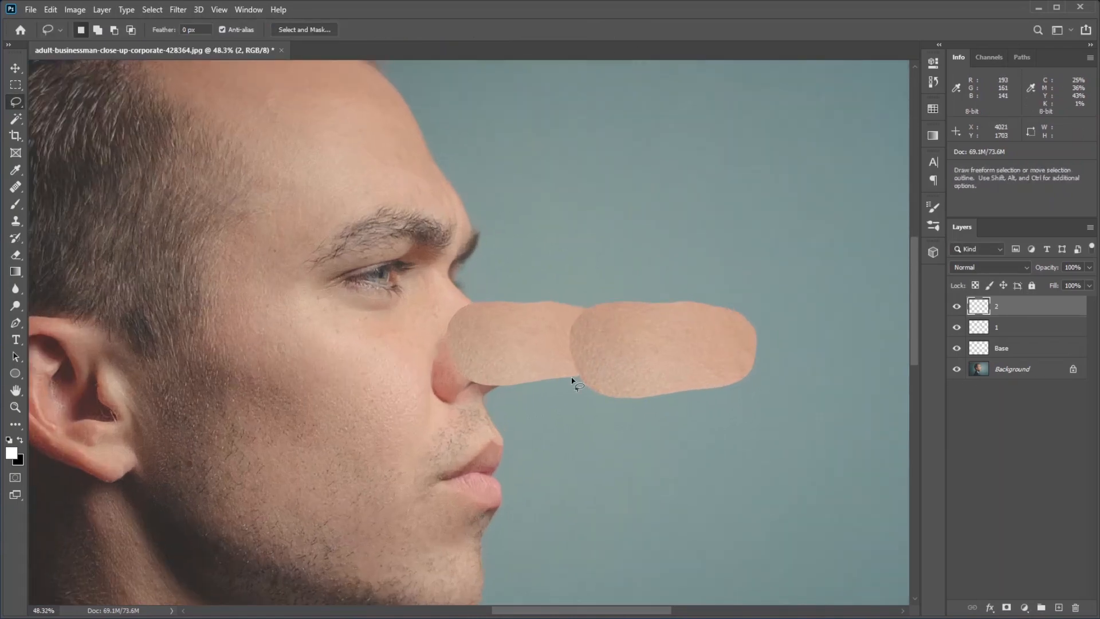
{"action": "mouse_move", "coordinate": [571, 349]}
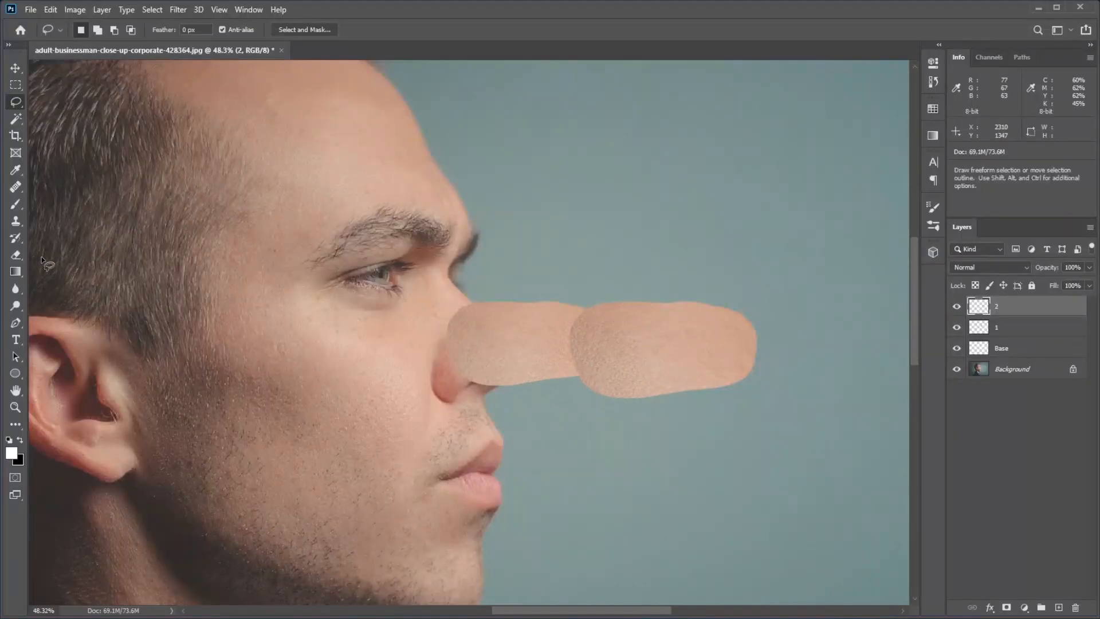
{"action": "left_click", "coordinate": [15, 204]}
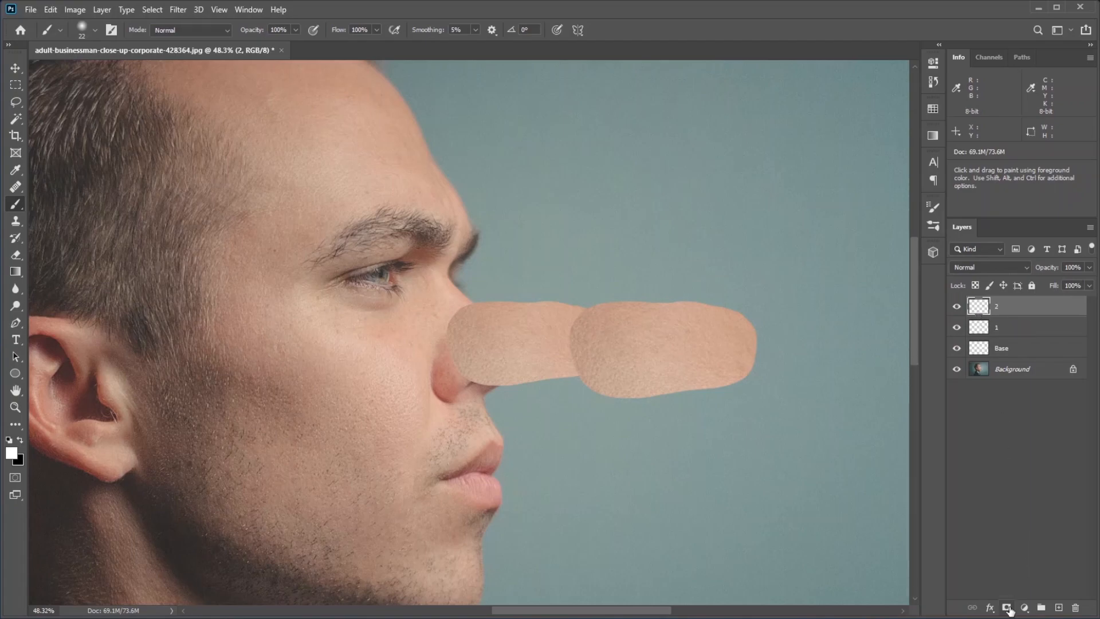
{"action": "left_click", "coordinate": [1023, 607]}
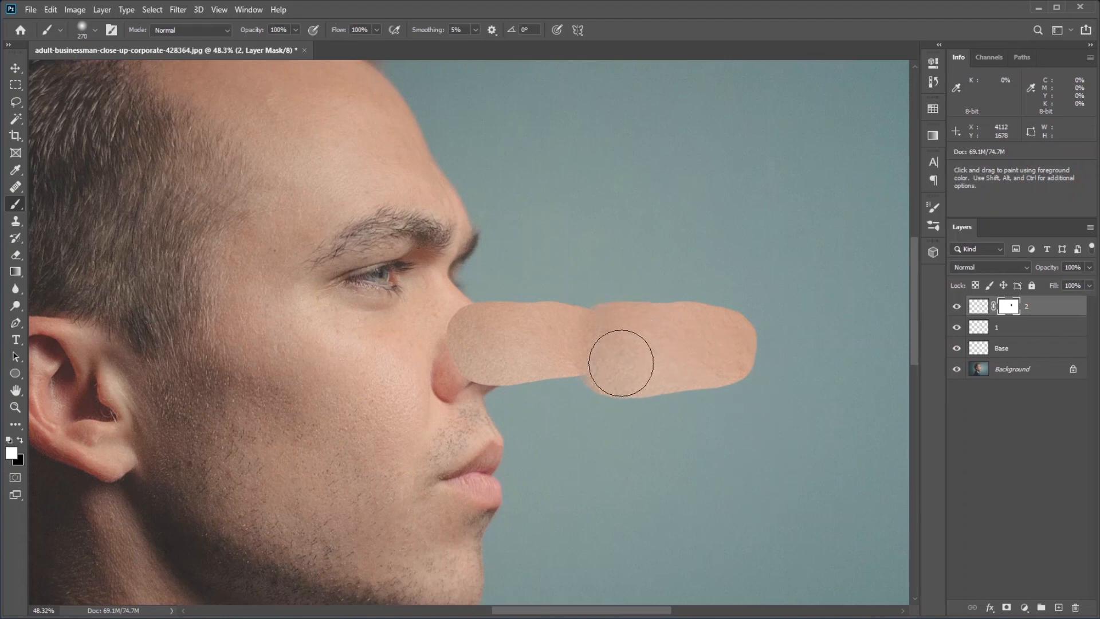
Select the second skin patch and the white base shape for merging into one layer
{"action": "left_click", "coordinate": [996, 327]}
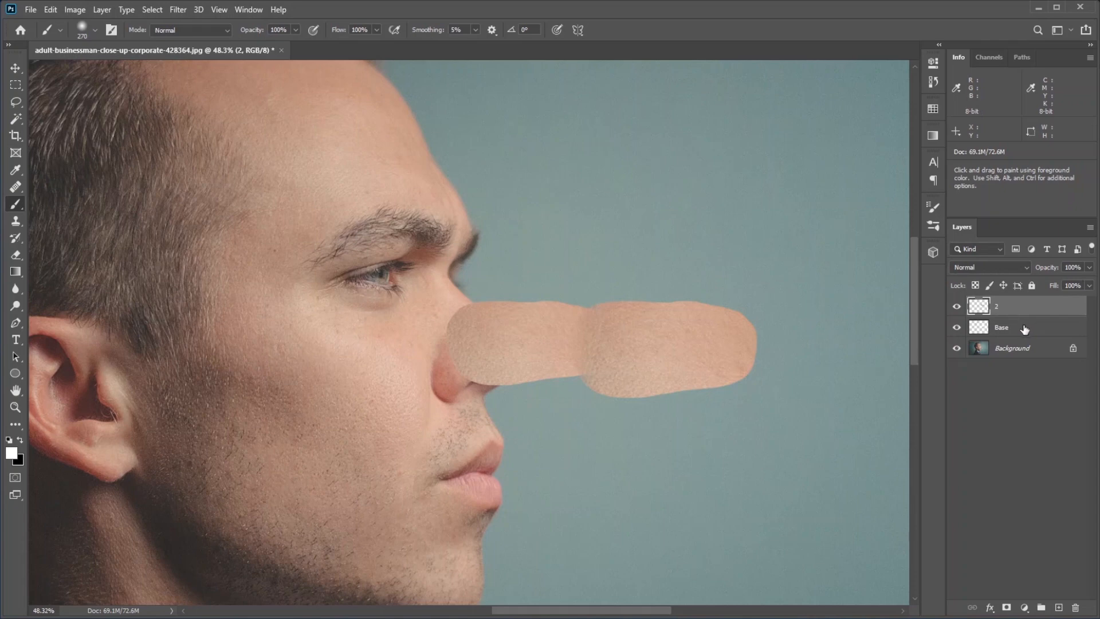
{"action": "mouse_move", "coordinate": [1024, 329]}
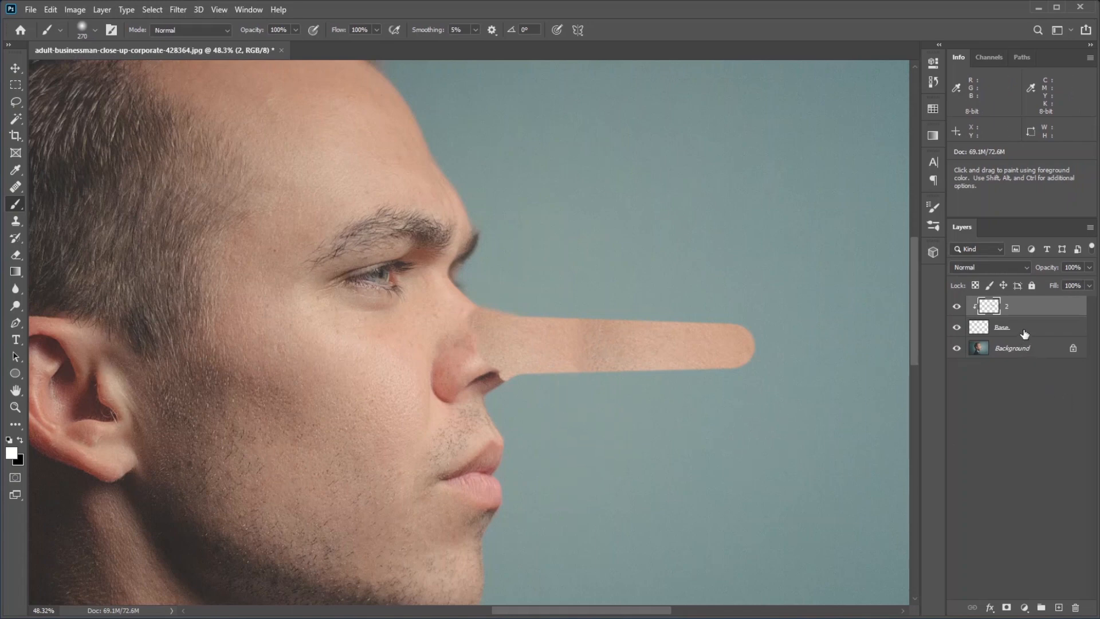
{"action": "left_click", "coordinate": [1002, 327]}
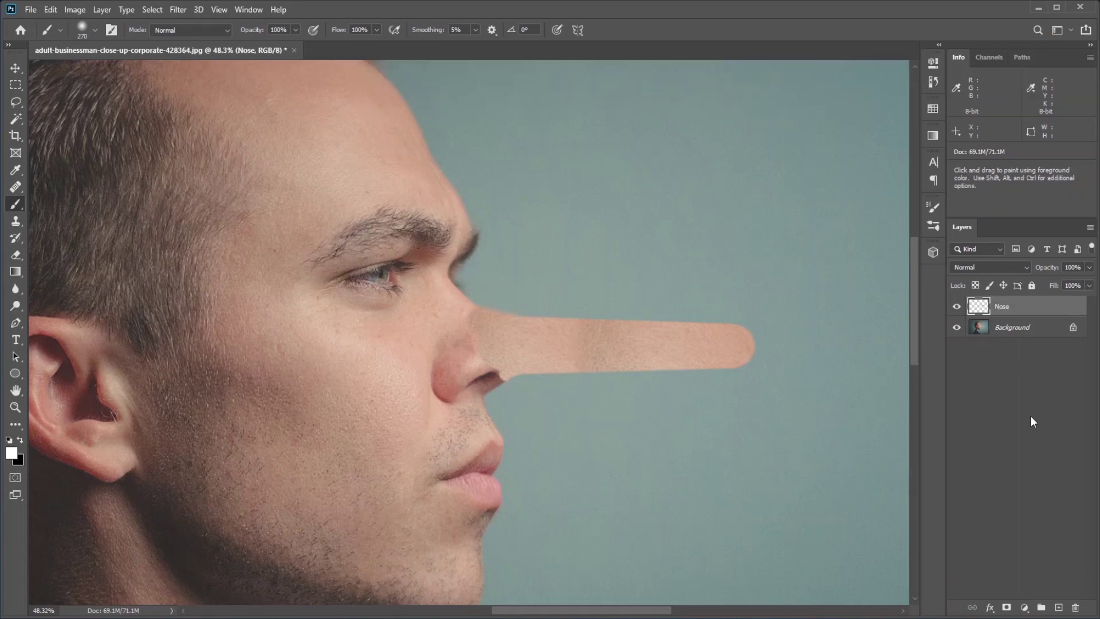
{"action": "mouse_move", "coordinate": [509, 380]}
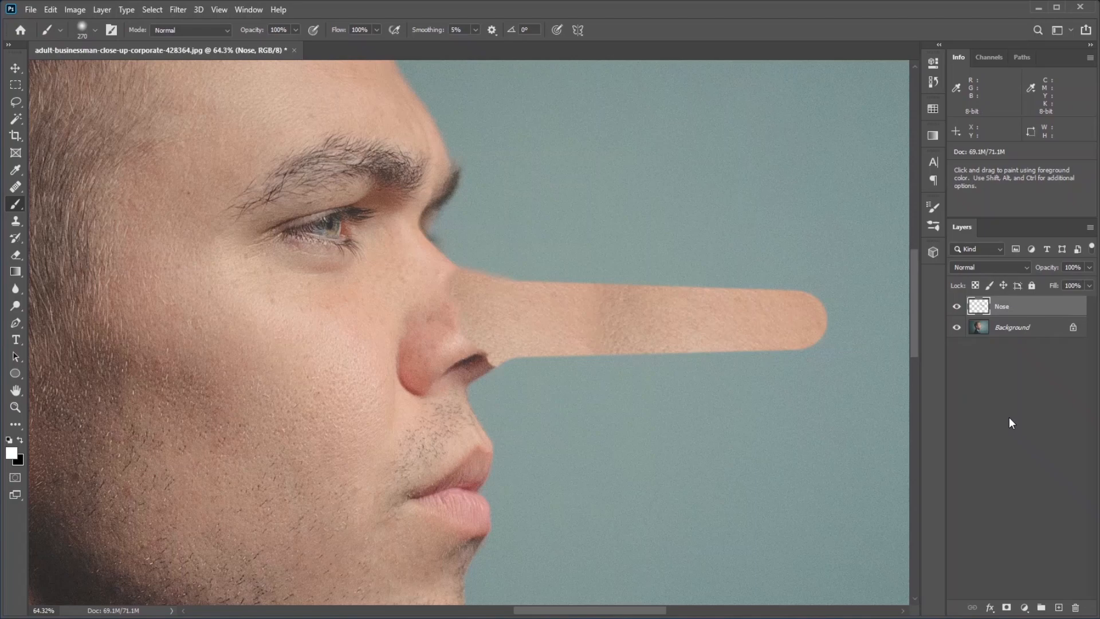
Add a layer mask to the Nose layer for blending its base into the face
{"action": "left_click", "coordinate": [1006, 608]}
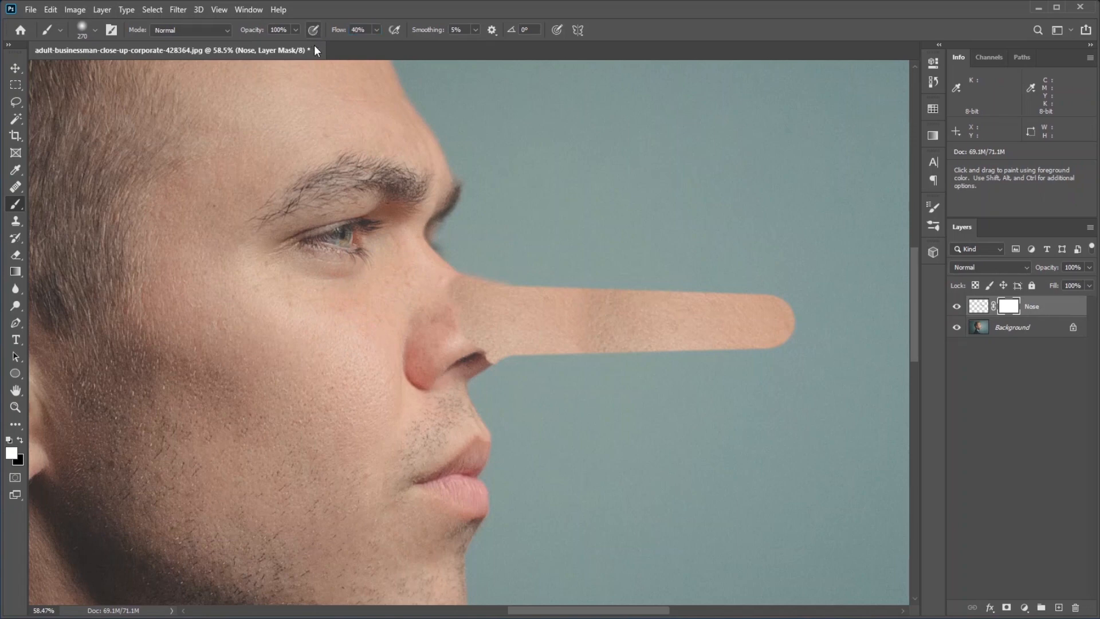
{"action": "mouse_move", "coordinate": [358, 46]}
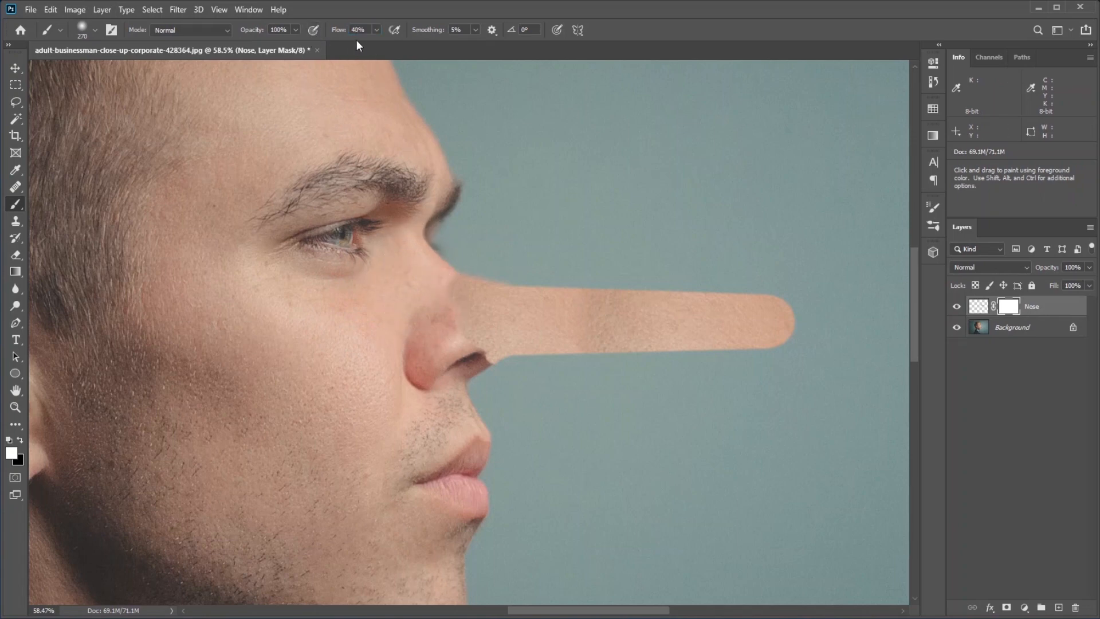
{"action": "mouse_move", "coordinate": [426, 274]}
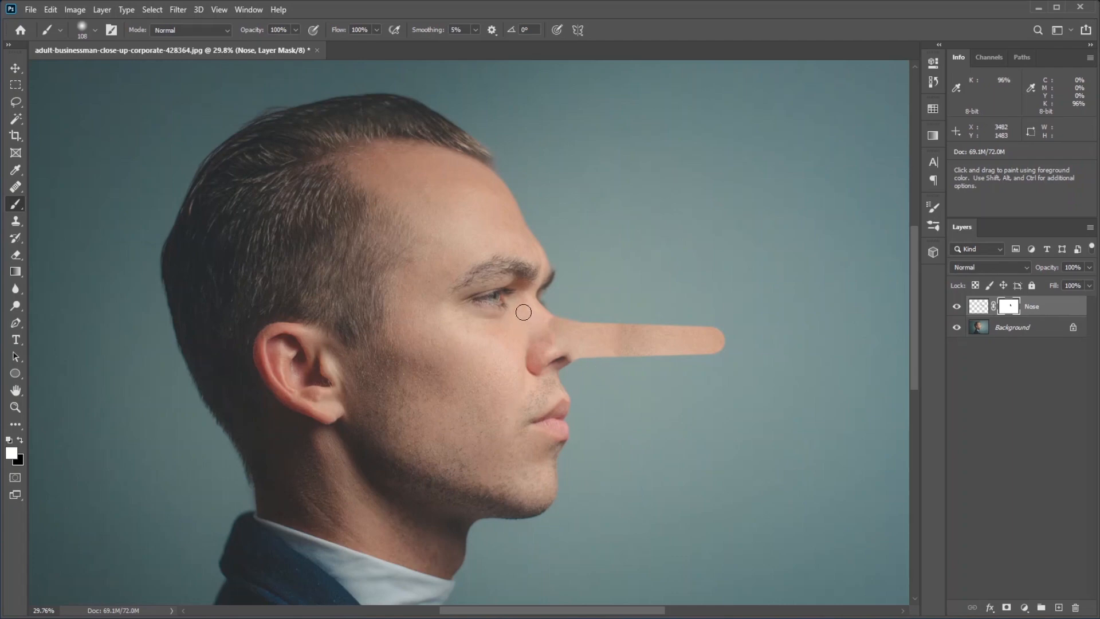
{"action": "mouse_move", "coordinate": [587, 345]}
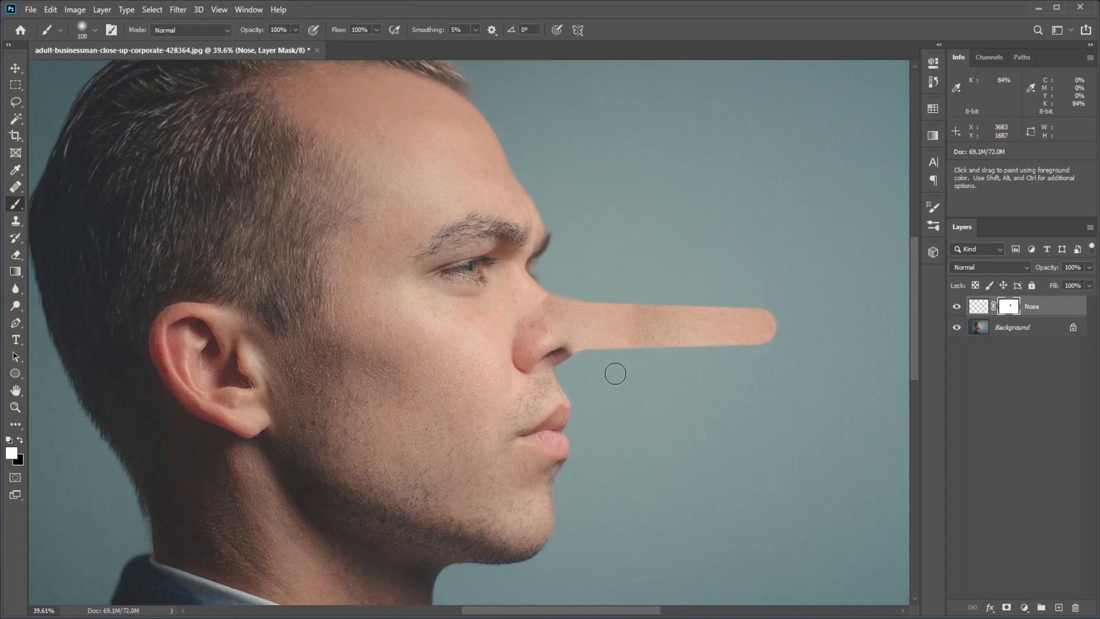
{"action": "mouse_move", "coordinate": [817, 442]}
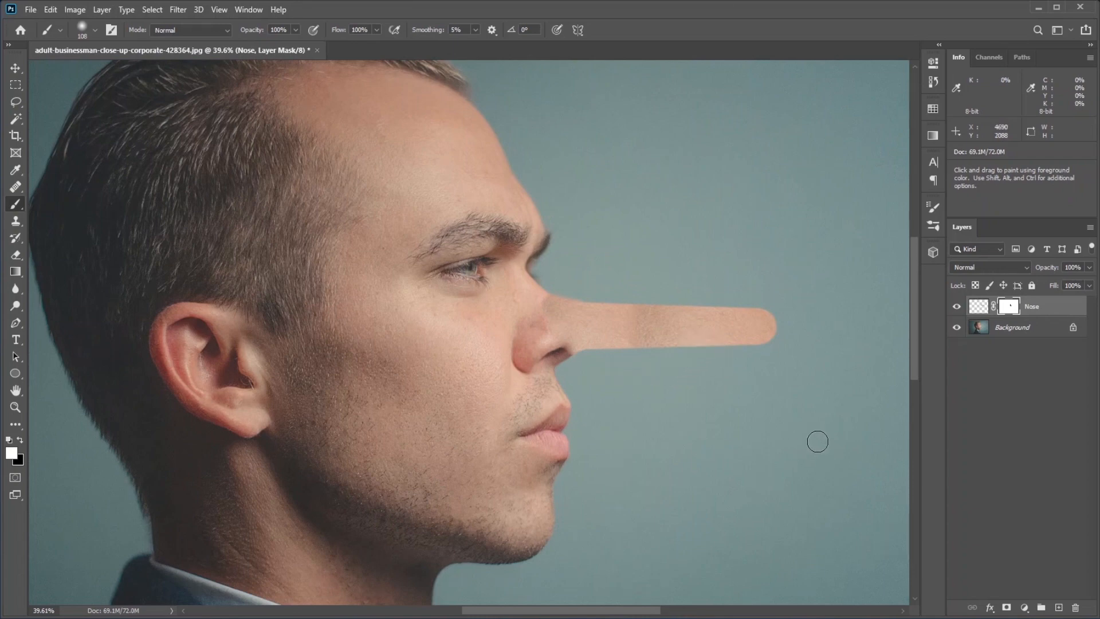
{"action": "mouse_move", "coordinate": [973, 557]}
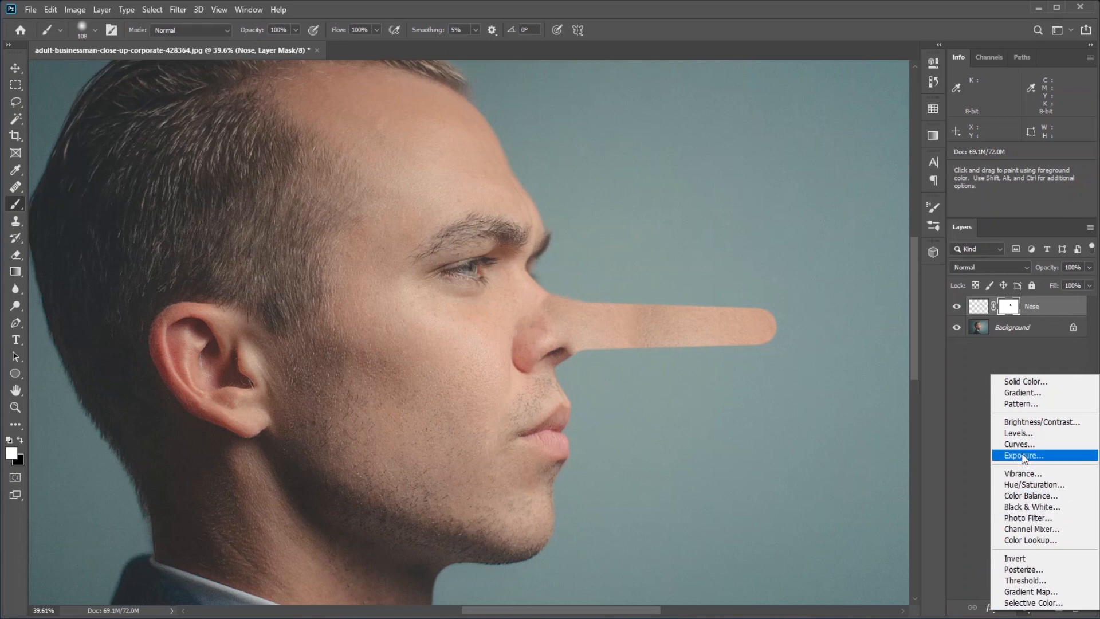
Add a Curves adjustment clipped to the nose and raise its midpoint to brighten
{"action": "left_click", "coordinate": [1019, 445]}
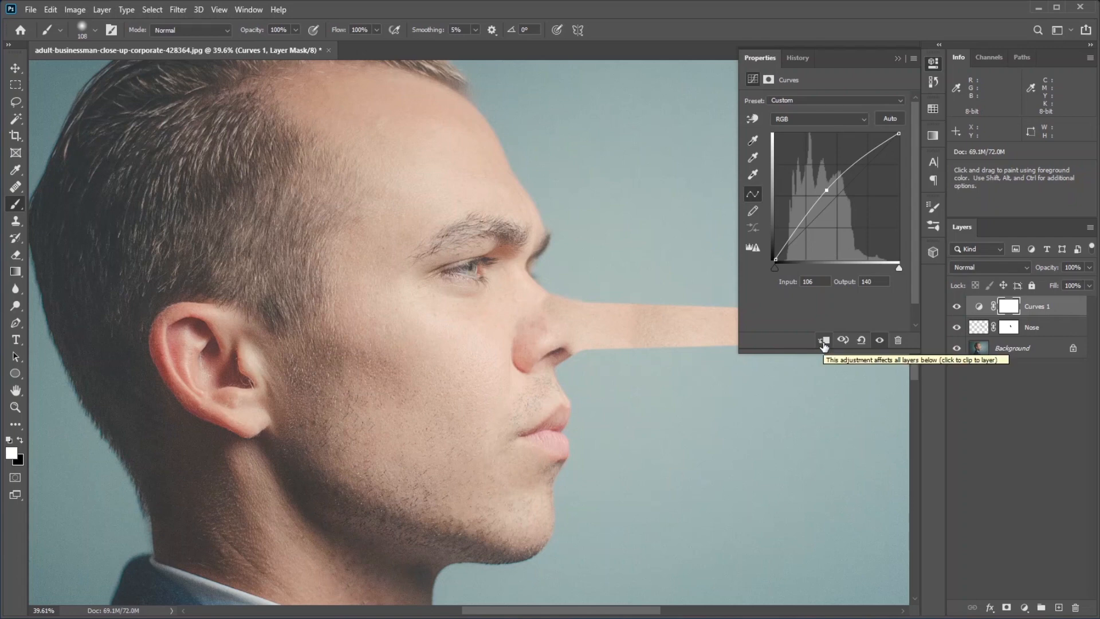
{"action": "left_click", "coordinate": [824, 340]}
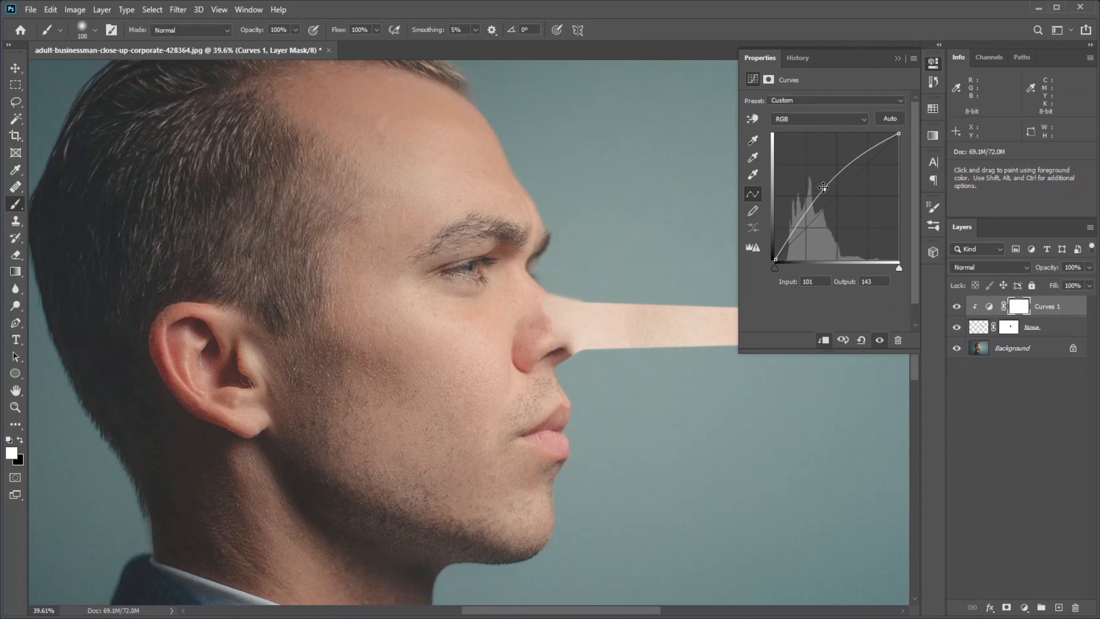
{"action": "left_click", "coordinate": [898, 59]}
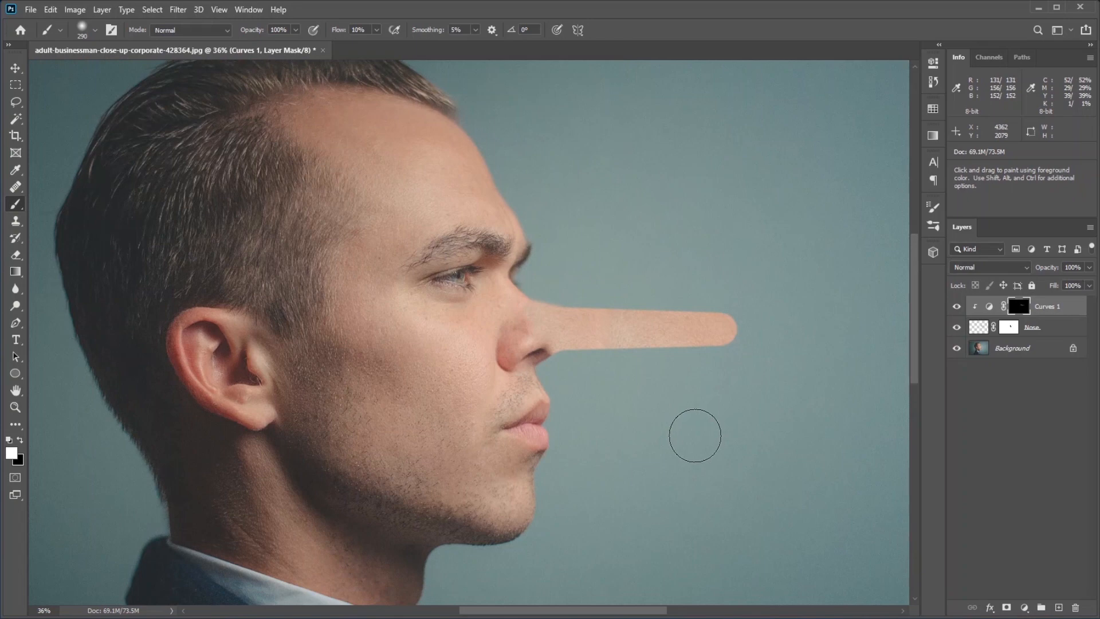
{"action": "mouse_move", "coordinate": [689, 430]}
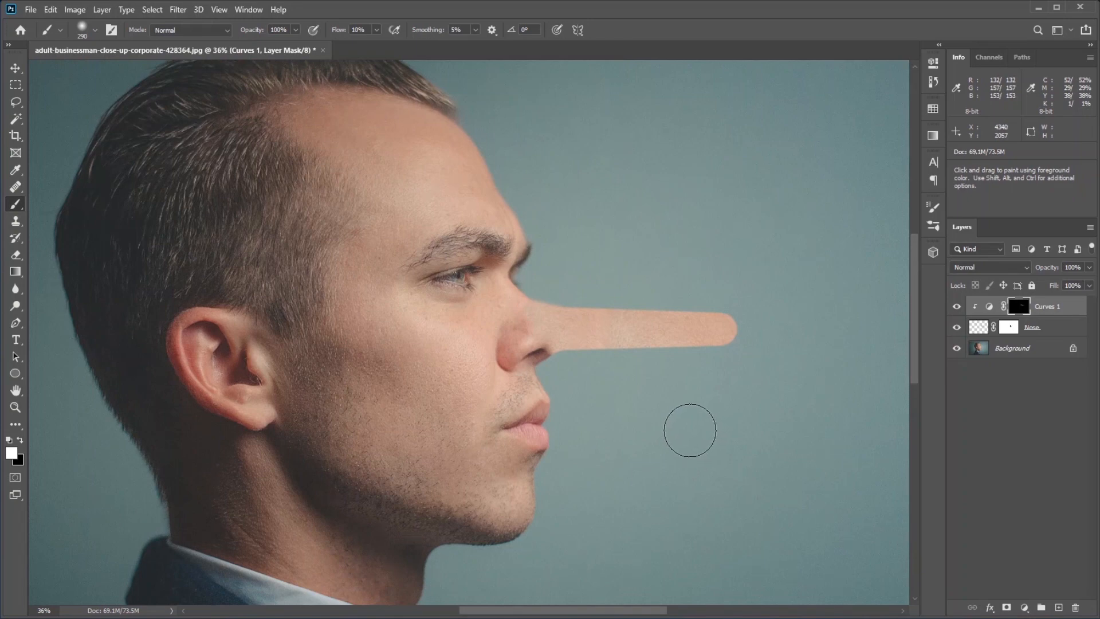
Add brightening and darkening Curves layers with black masks and rename the darkening one B
{"action": "left_click", "coordinate": [1024, 608]}
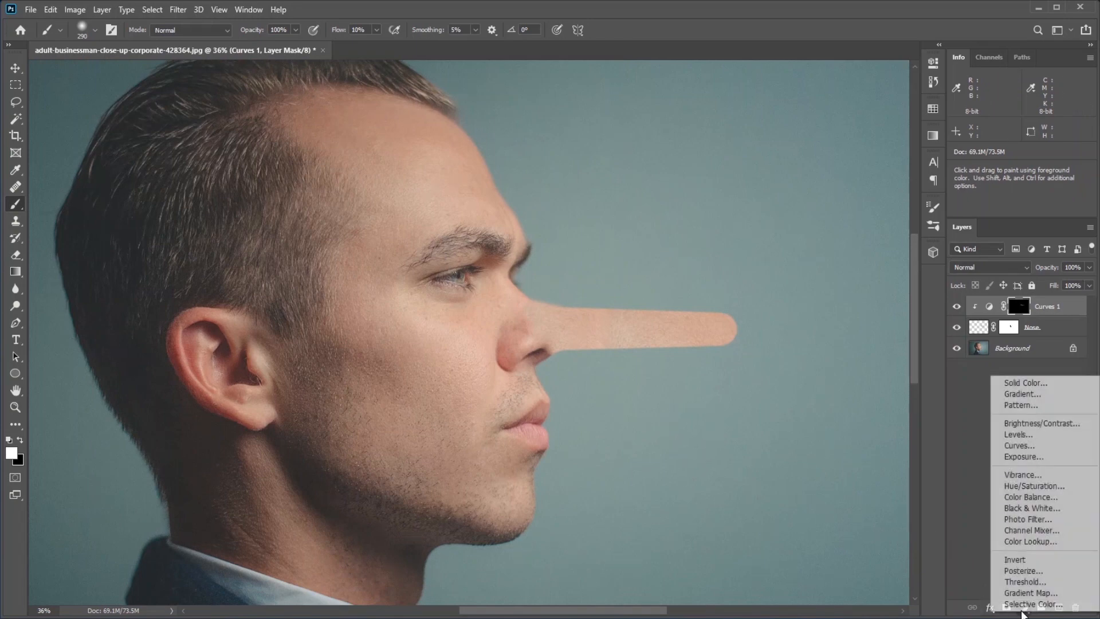
{"action": "left_click", "coordinate": [1020, 446]}
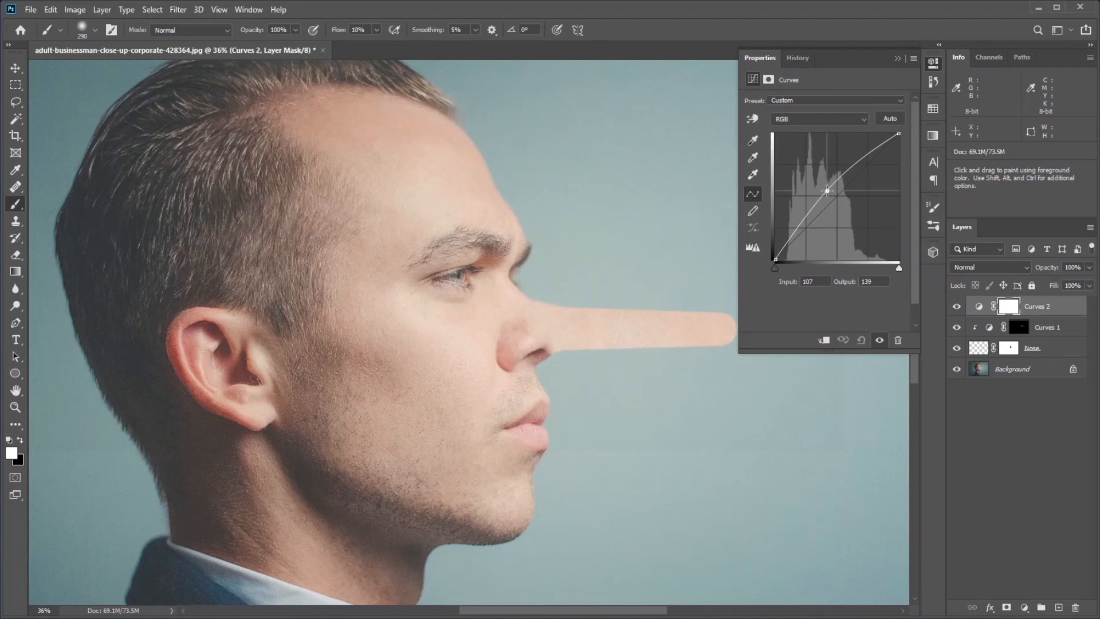
{"action": "left_click", "coordinate": [898, 57]}
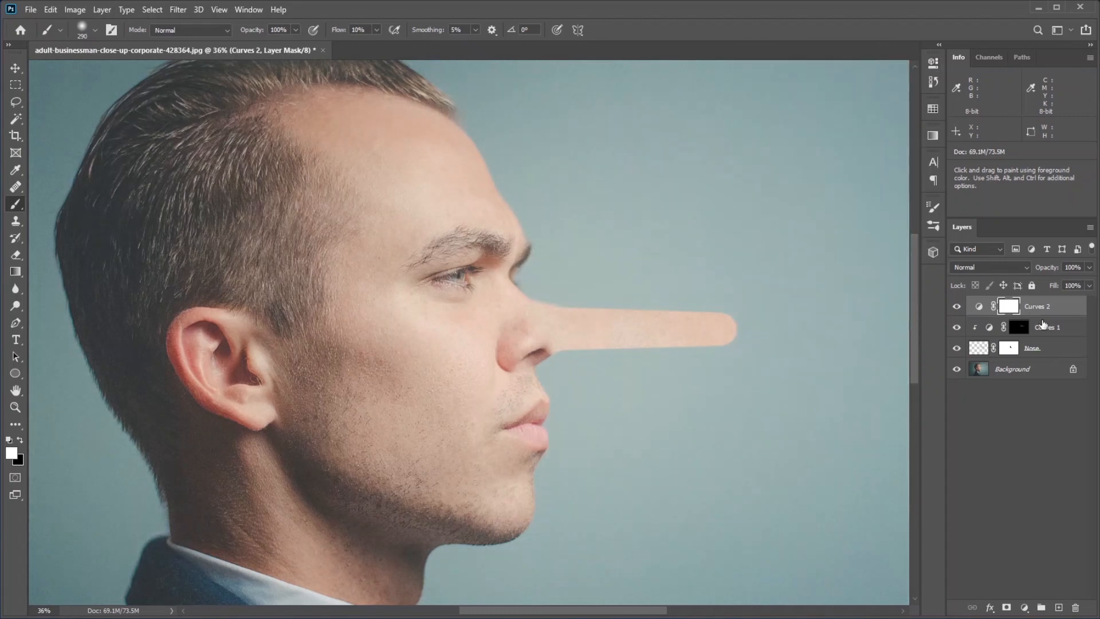
{"action": "mouse_move", "coordinate": [1048, 347]}
{"action": "type", "text": "D"}
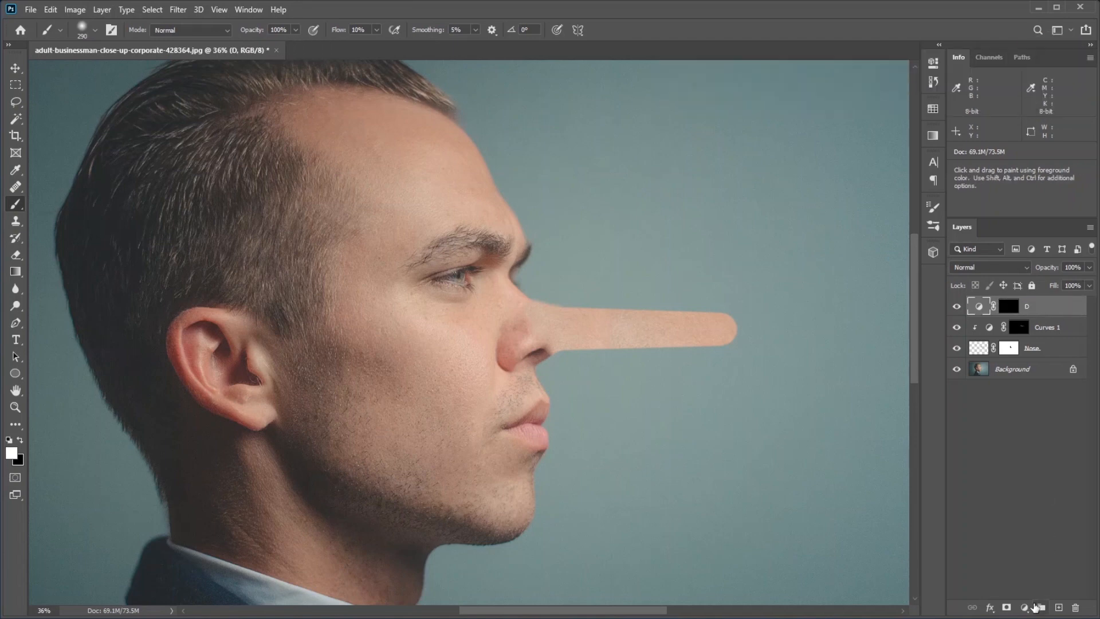
{"action": "left_click", "coordinate": [989, 327]}
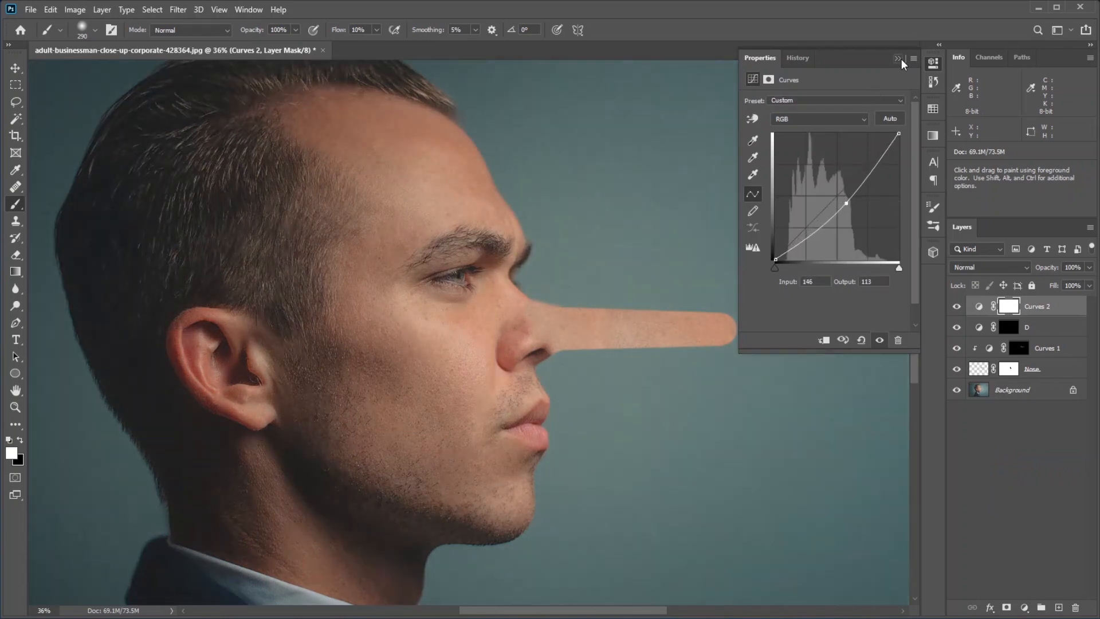
{"action": "left_click", "coordinate": [898, 58]}
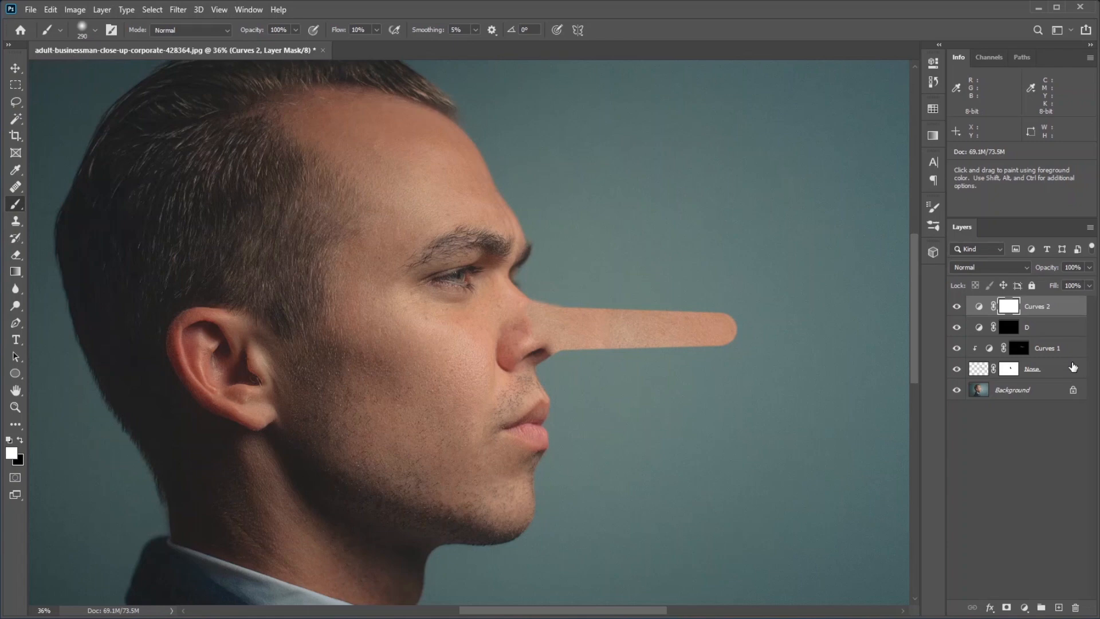
{"action": "left_click", "coordinate": [1008, 305]}
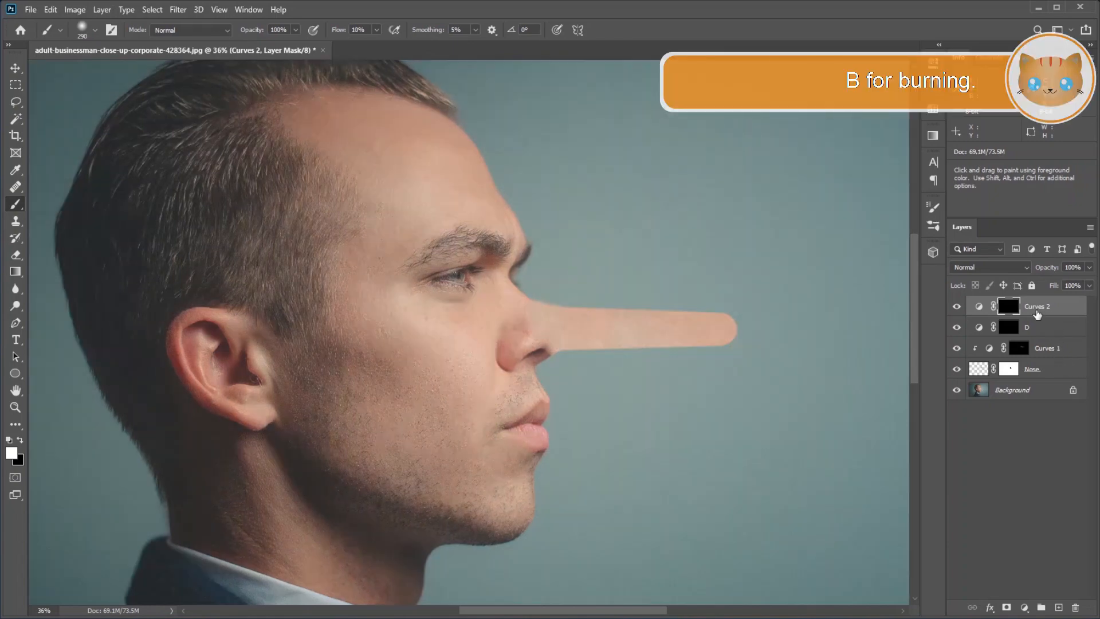
{"action": "double_click", "coordinate": [1038, 305]}
{"action": "type", "text": "B"}
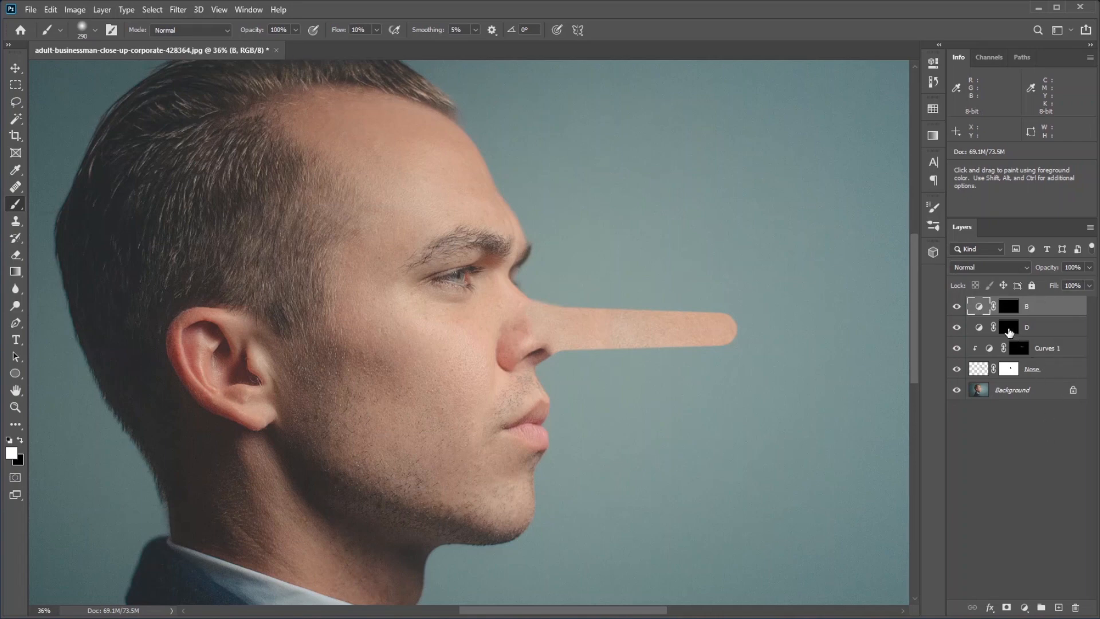
Paint highlights on the lightening layer's mask, then shadows on the darkening layer's mask
{"action": "left_click", "coordinate": [1009, 326]}
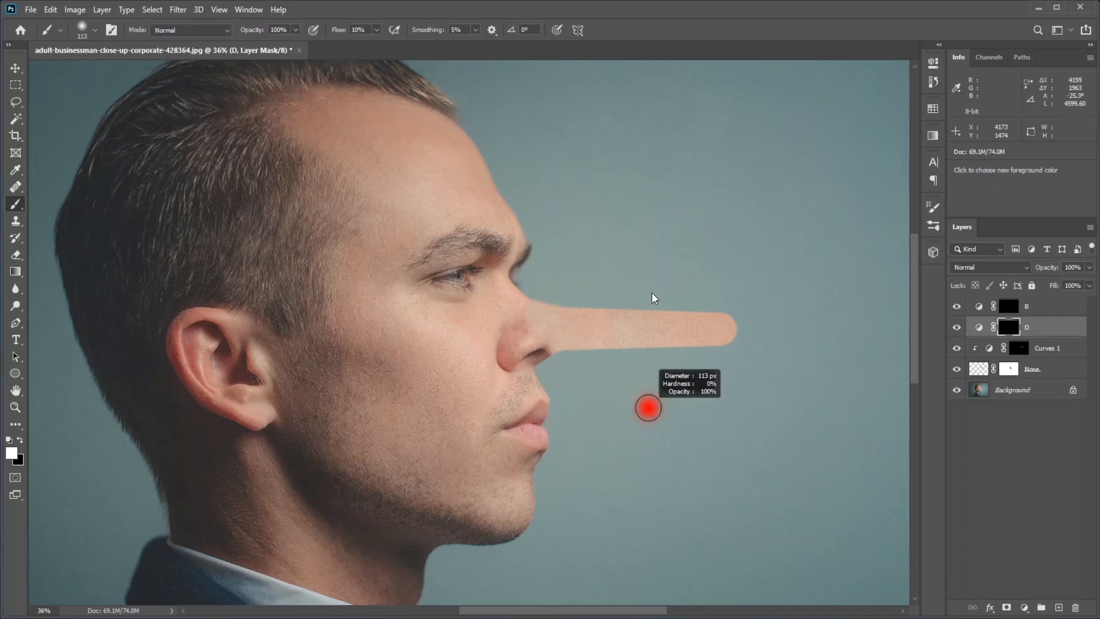
{"action": "mouse_move", "coordinate": [358, 305]}
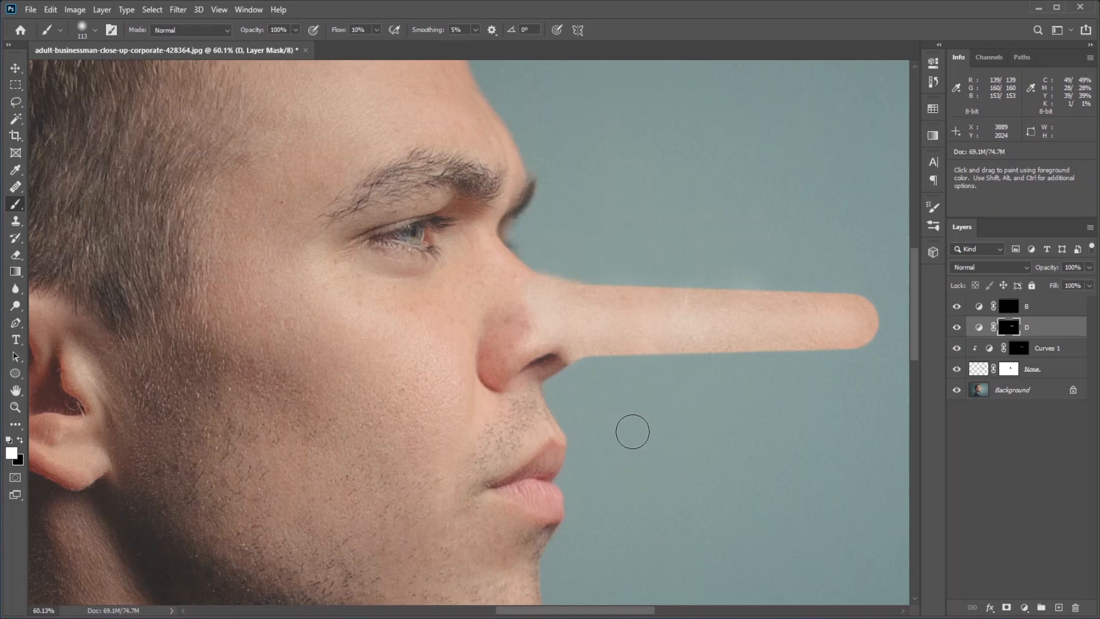
{"action": "mouse_move", "coordinate": [681, 264]}
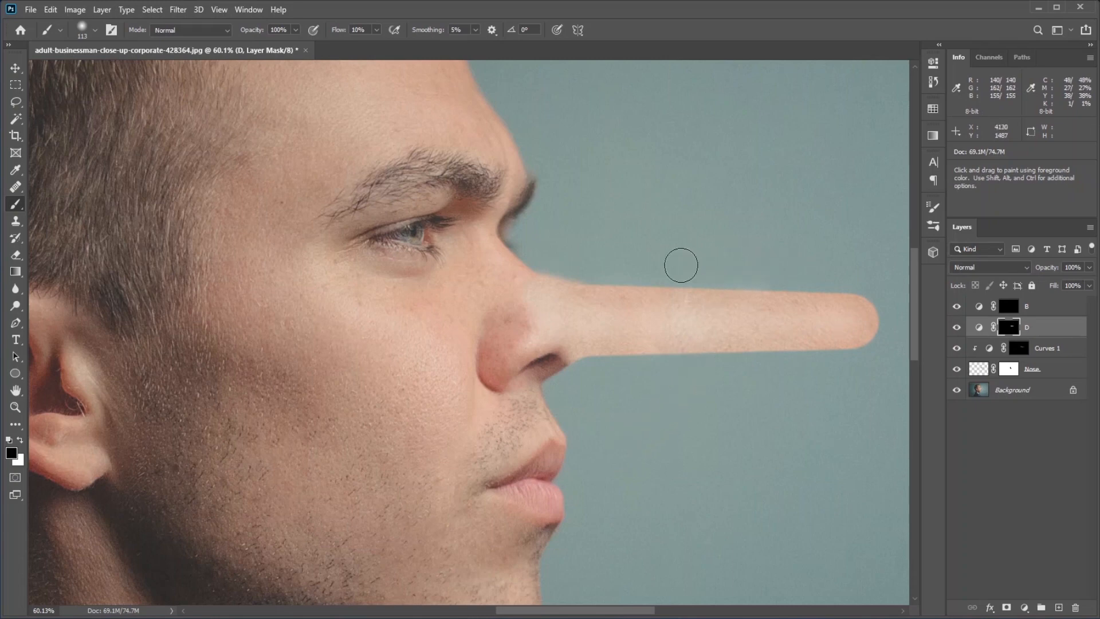
{"action": "mouse_move", "coordinate": [799, 370]}
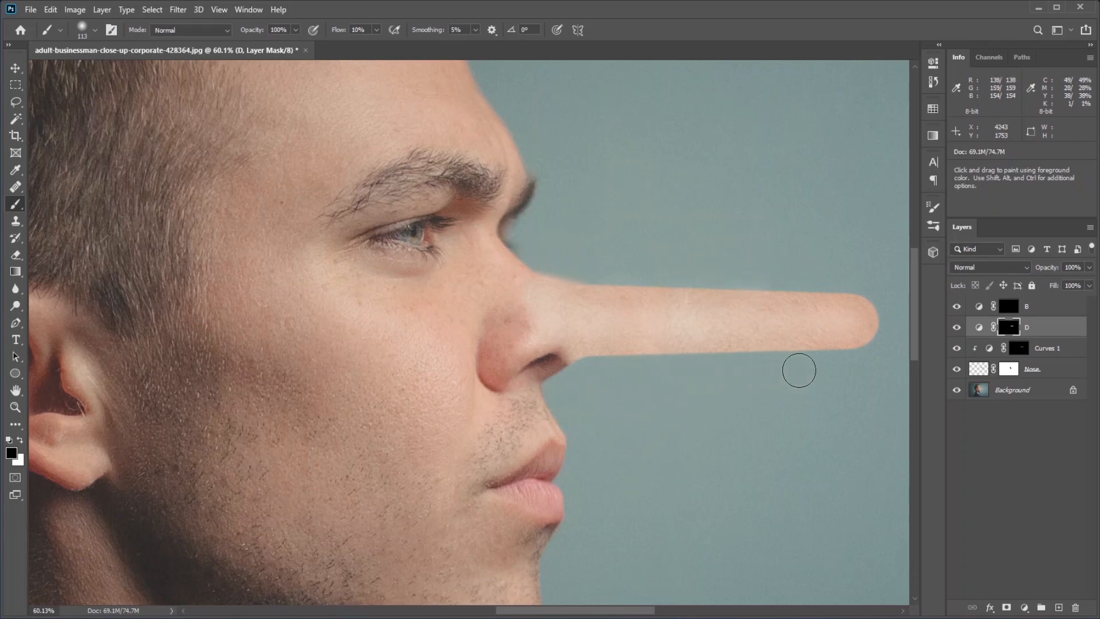
{"action": "left_click", "coordinate": [1026, 306]}
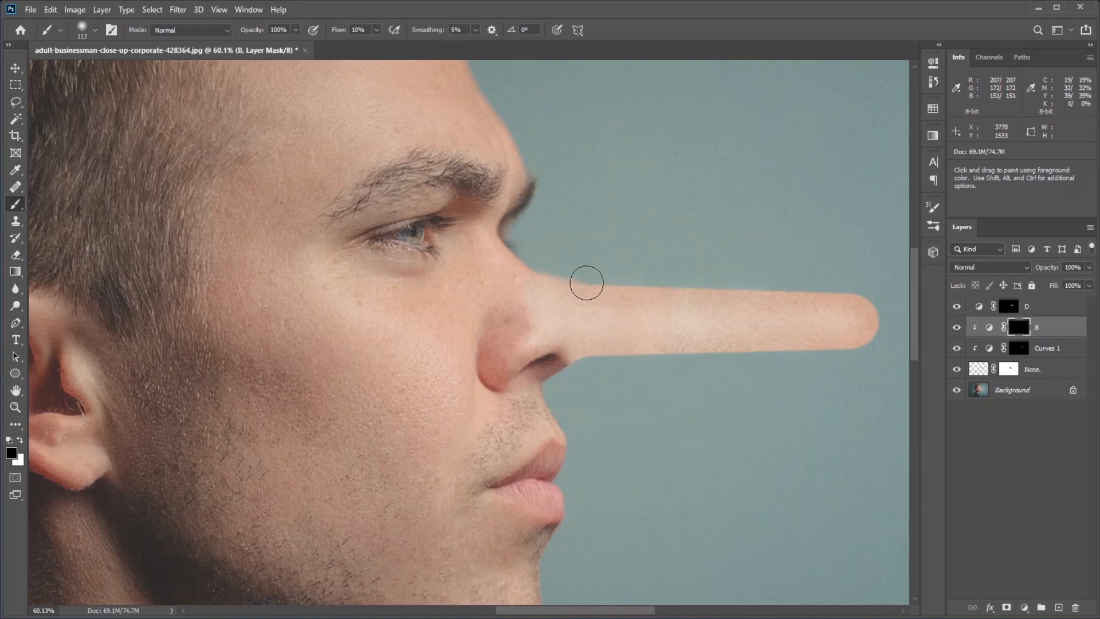
{"action": "mouse_move", "coordinate": [626, 283]}
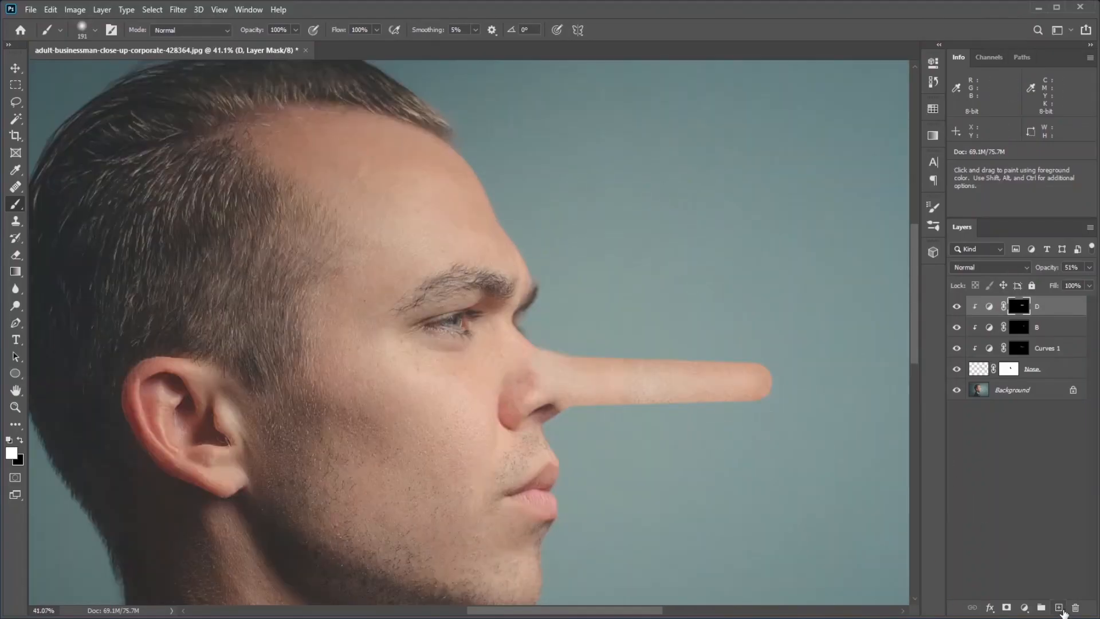
Add a skin-tone paint layer set to Color blend mode, then a new layer for dots
{"action": "left_click", "coordinate": [1059, 608]}
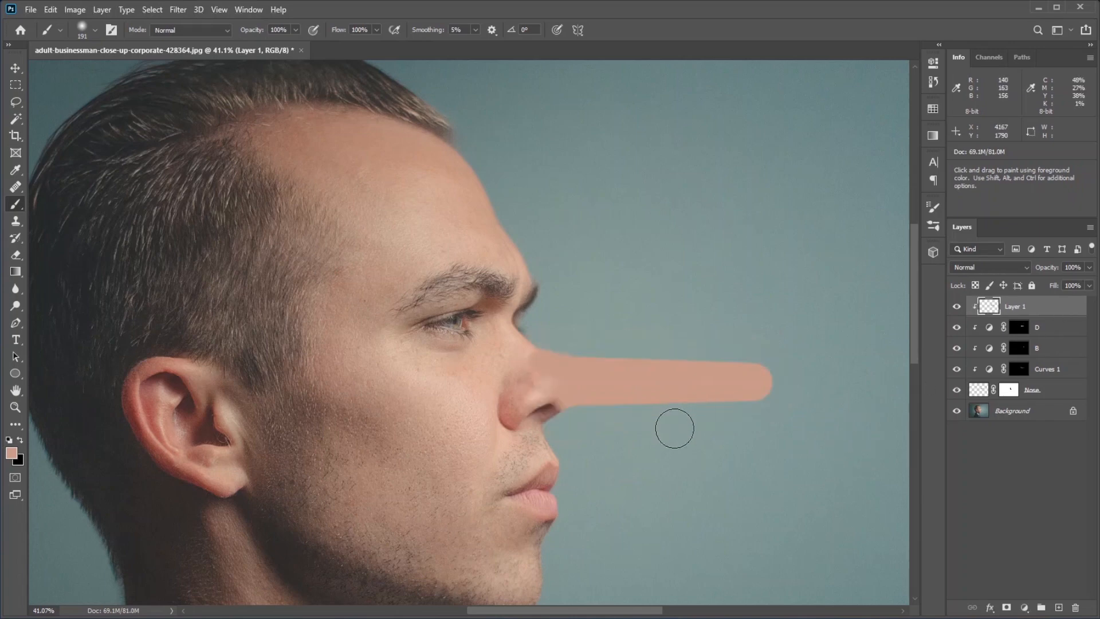
{"action": "mouse_move", "coordinate": [706, 493]}
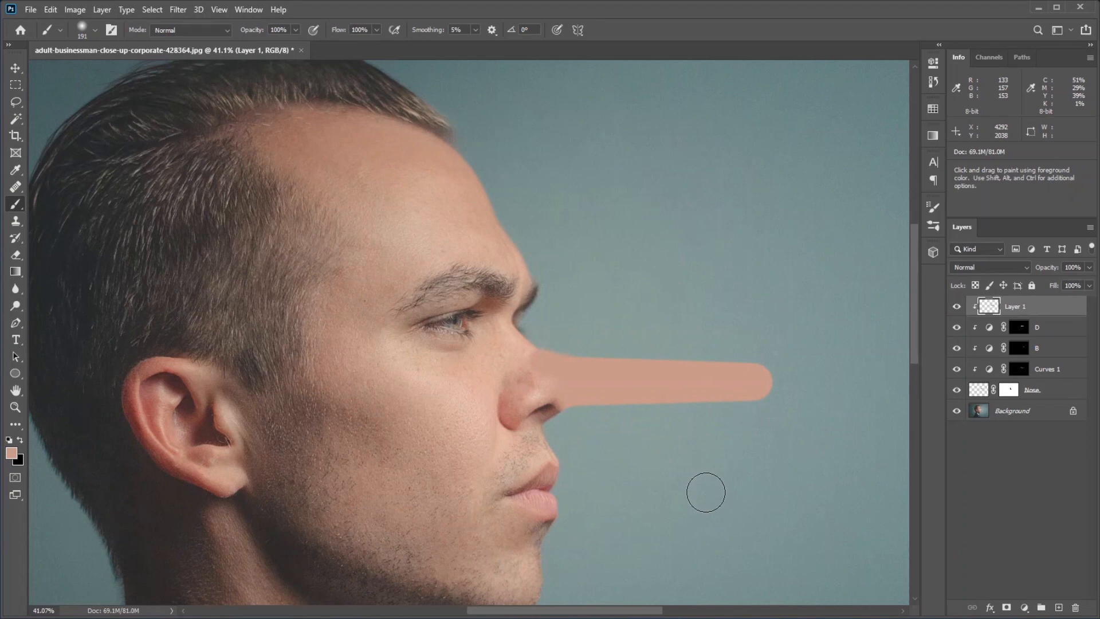
{"action": "left_click", "coordinate": [989, 267]}
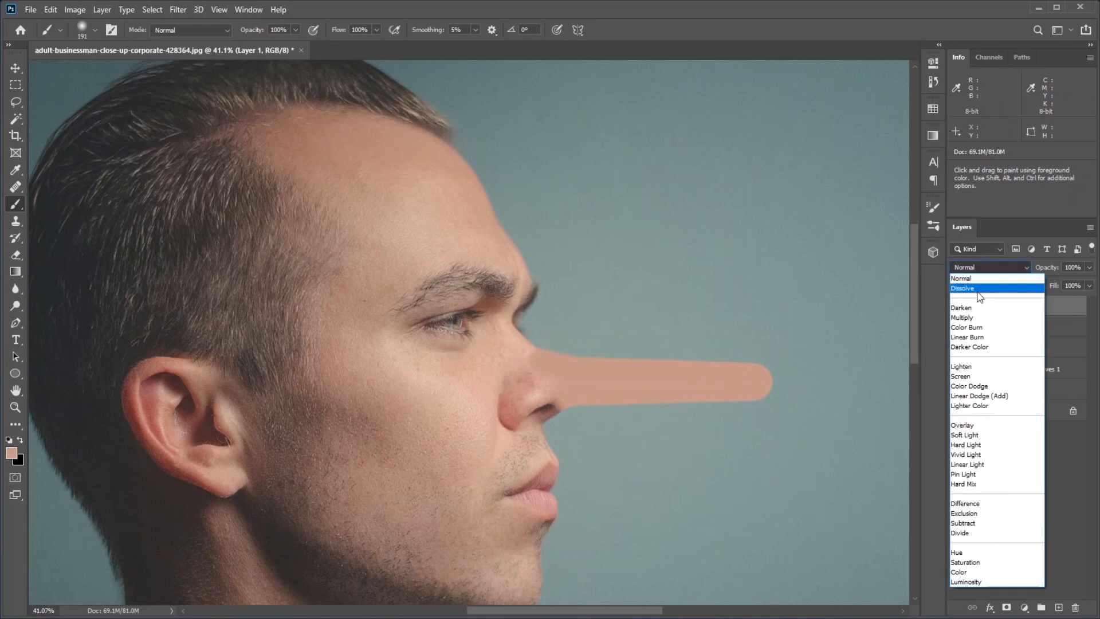
{"action": "left_click", "coordinate": [960, 572]}
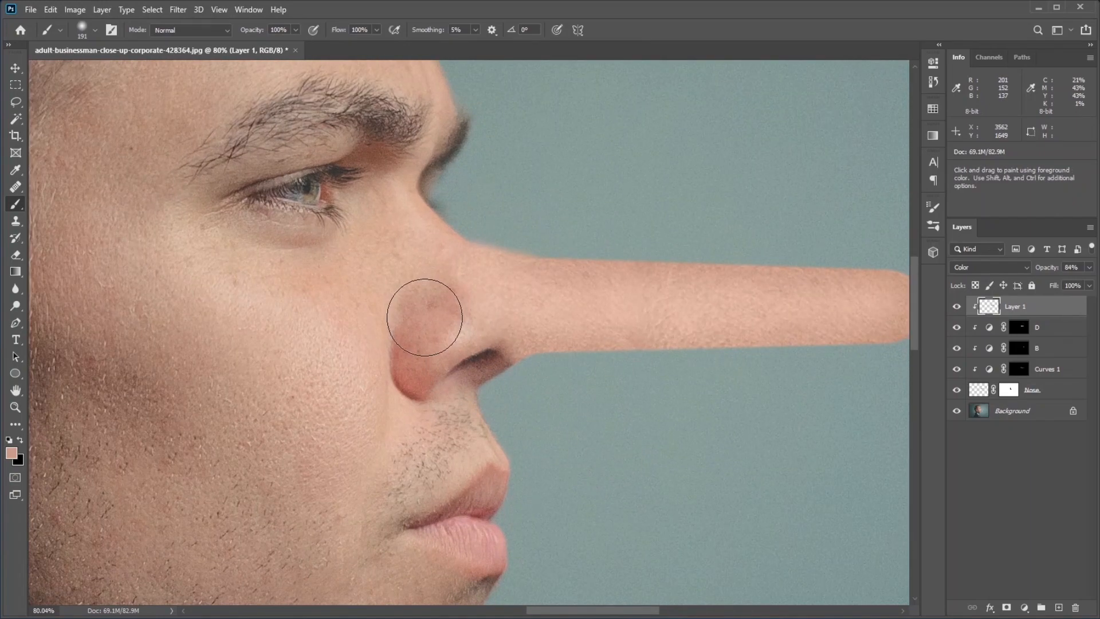
{"action": "mouse_move", "coordinate": [580, 308]}
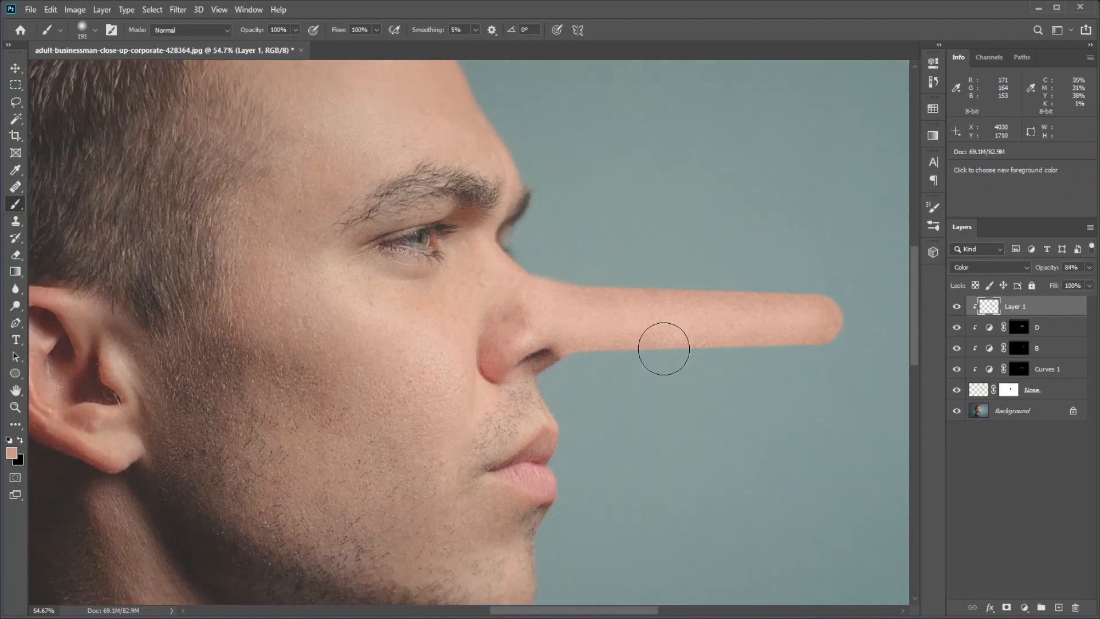
{"action": "left_click", "coordinate": [1059, 607]}
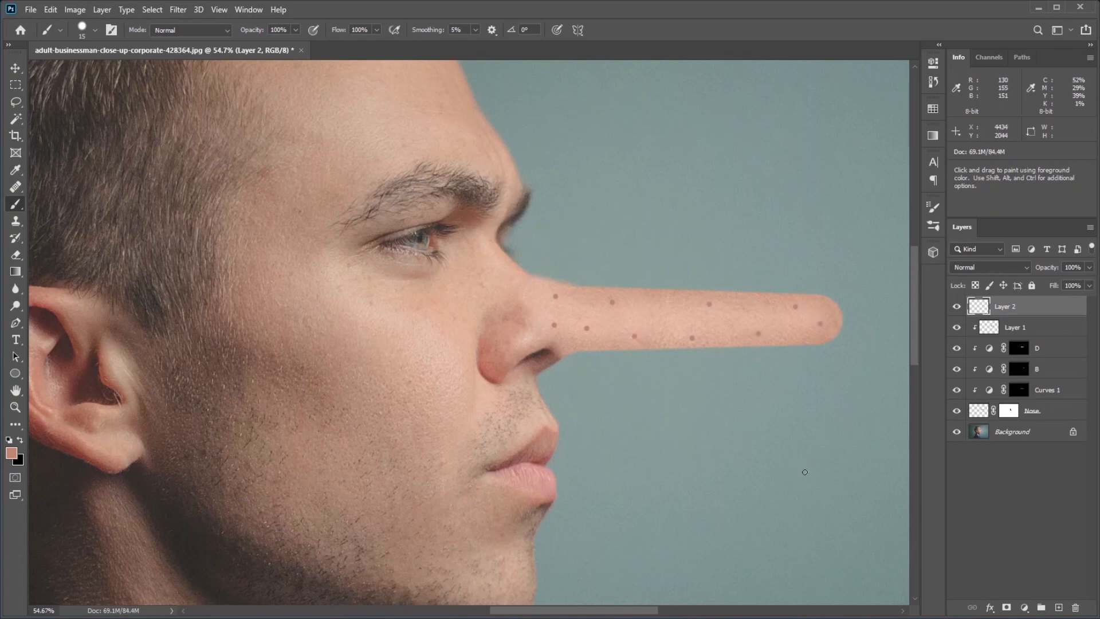
Soften two freckle-dot layers with Gaussian Blur at 6.2 px and dot on more freckles
{"action": "left_click", "coordinate": [176, 9]}
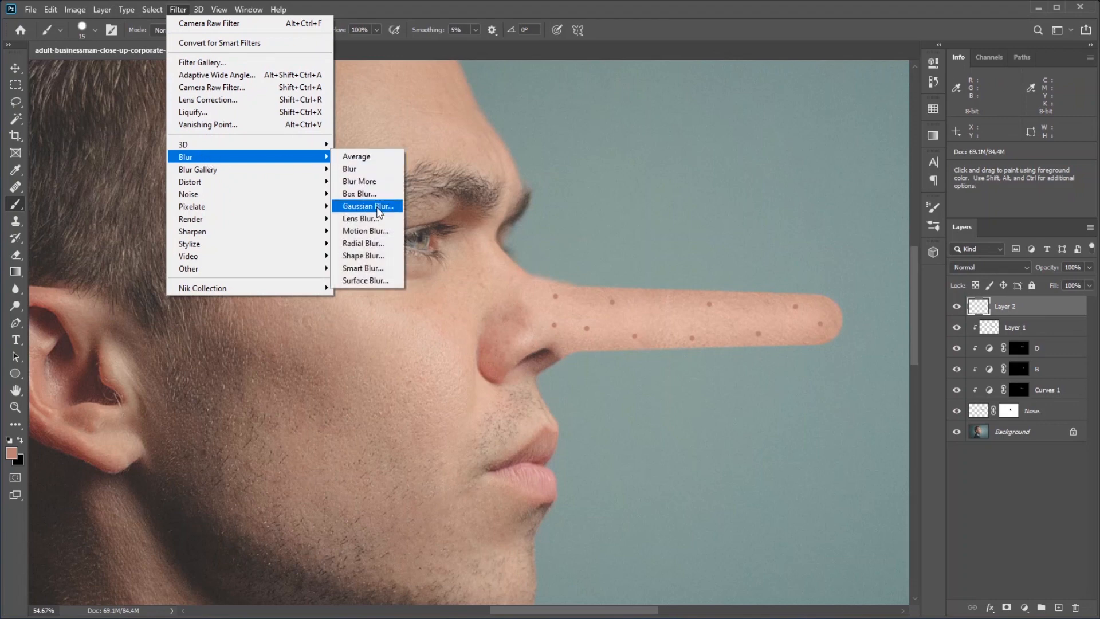
{"action": "left_click", "coordinate": [368, 205]}
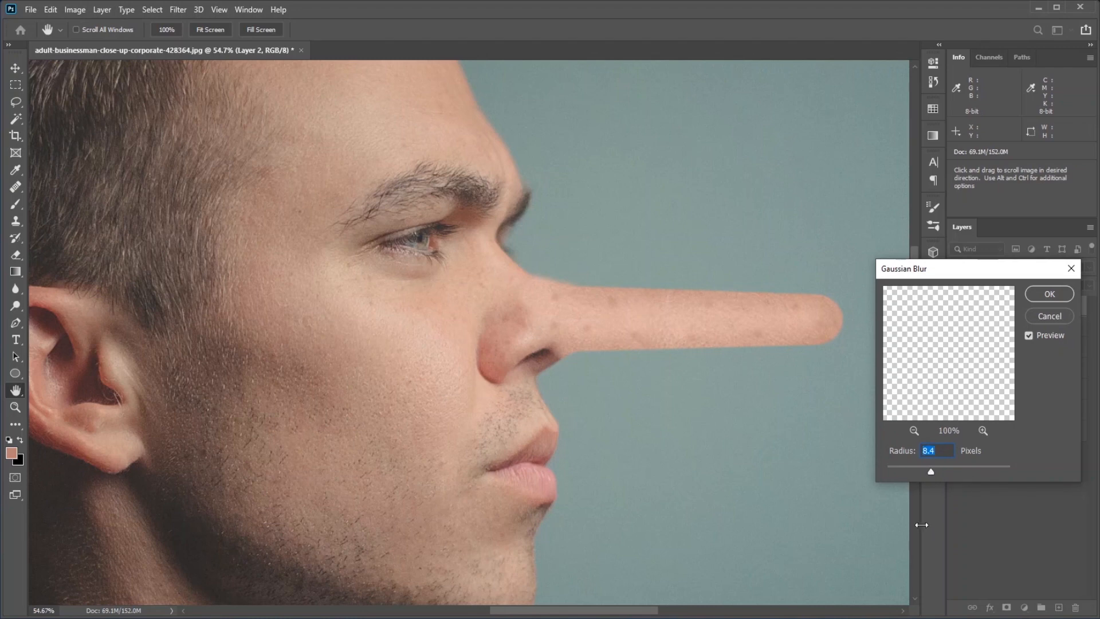
{"action": "left_click", "coordinate": [1048, 293]}
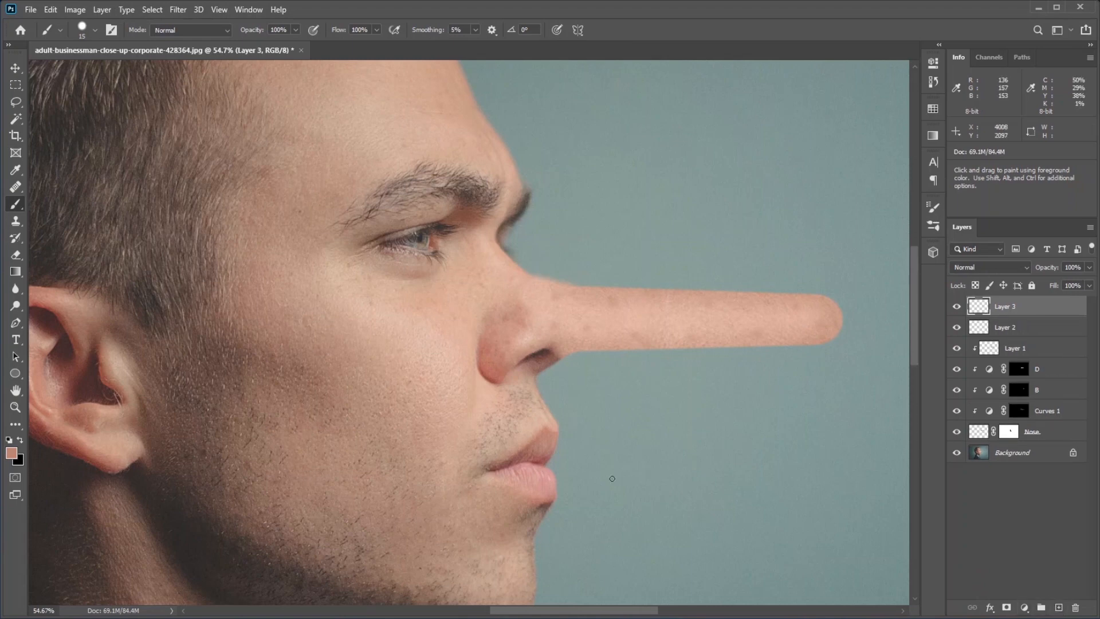
{"action": "mouse_move", "coordinate": [592, 307]}
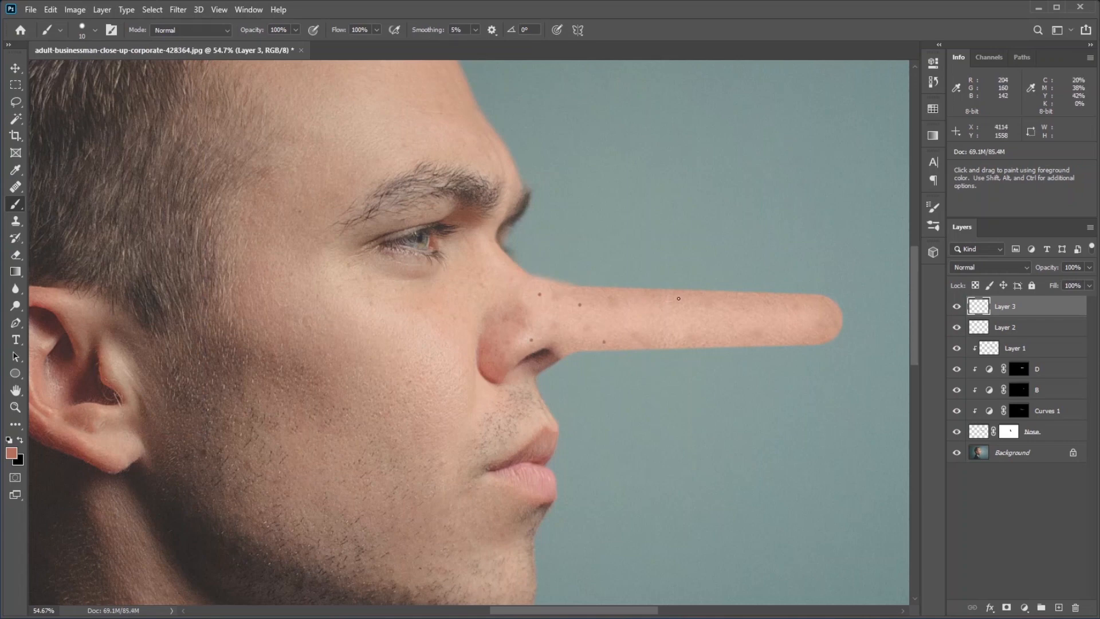
{"action": "left_click", "coordinate": [178, 9]}
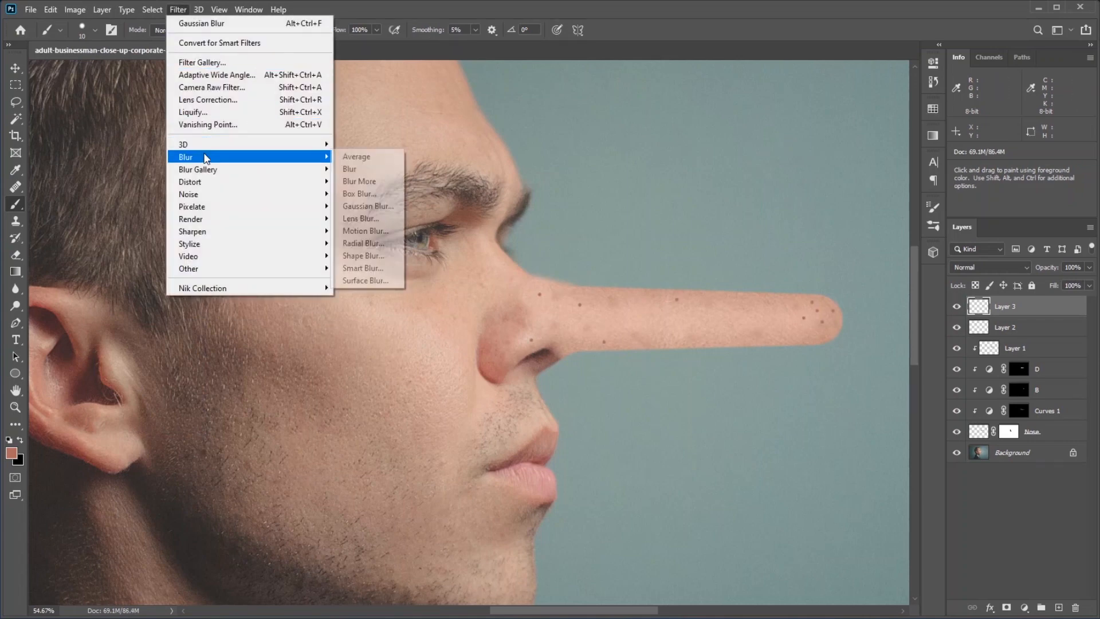
{"action": "left_click", "coordinate": [368, 205]}
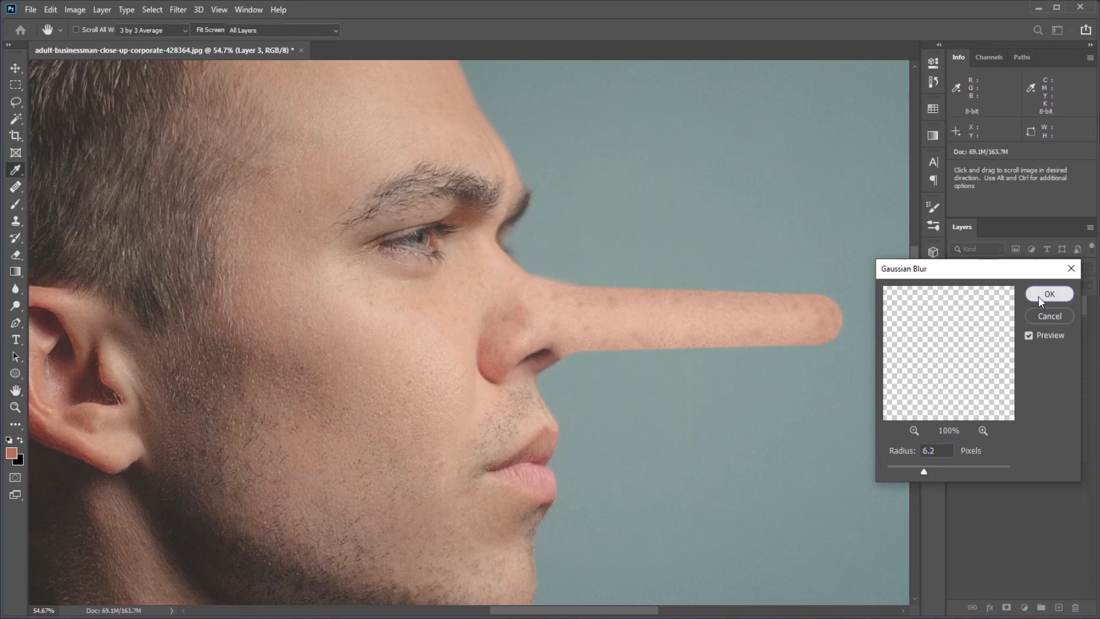
{"action": "left_click", "coordinate": [1049, 293]}
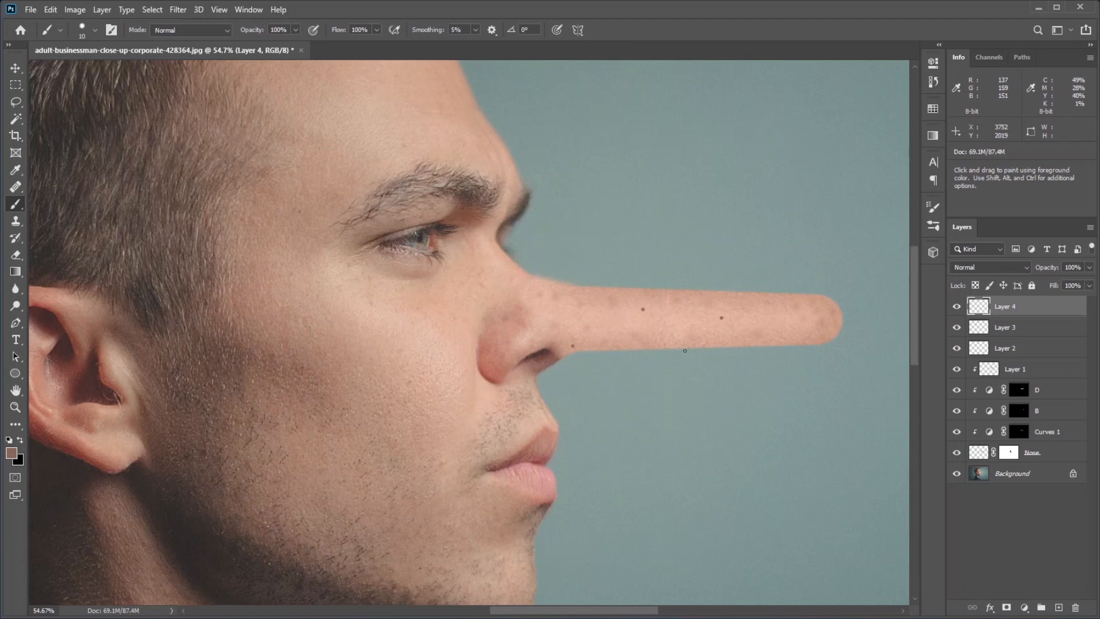
{"action": "left_click", "coordinate": [178, 9]}
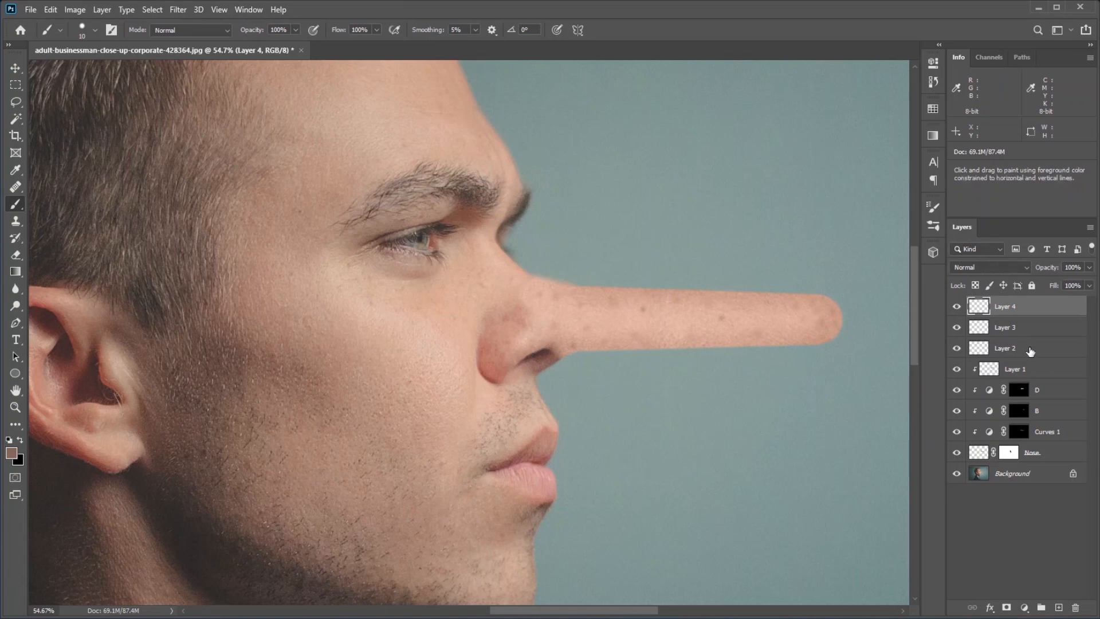
Group the selected freckle dot layers (Layers 2–4) into Group 1 with Ctrl+G
{"action": "key", "text": "ctrl+g"}
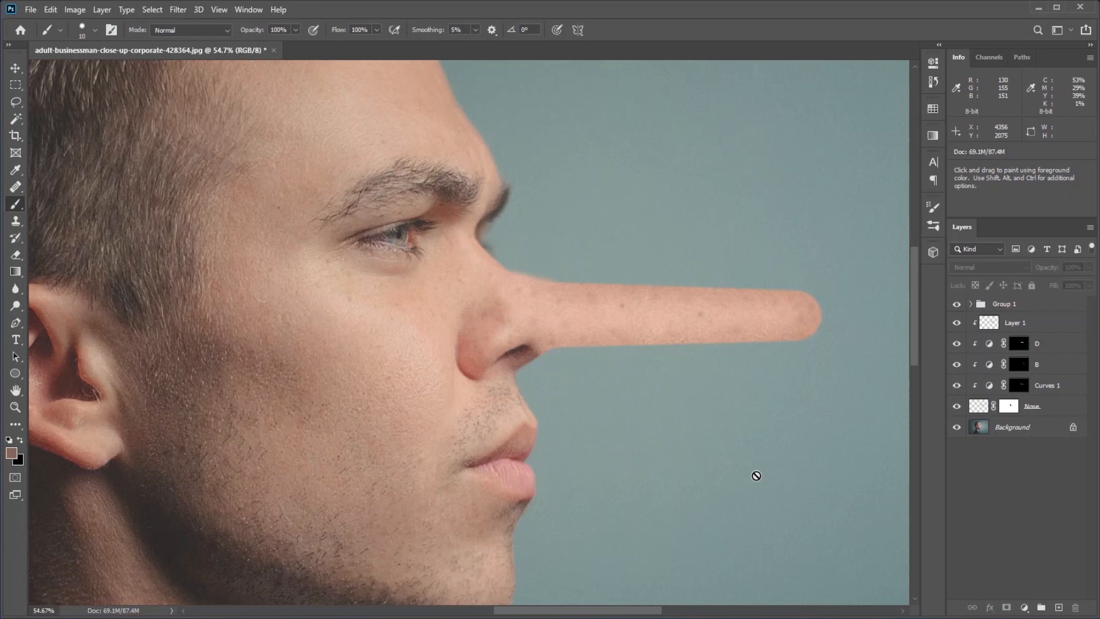
{"action": "mouse_move", "coordinate": [1043, 422]}
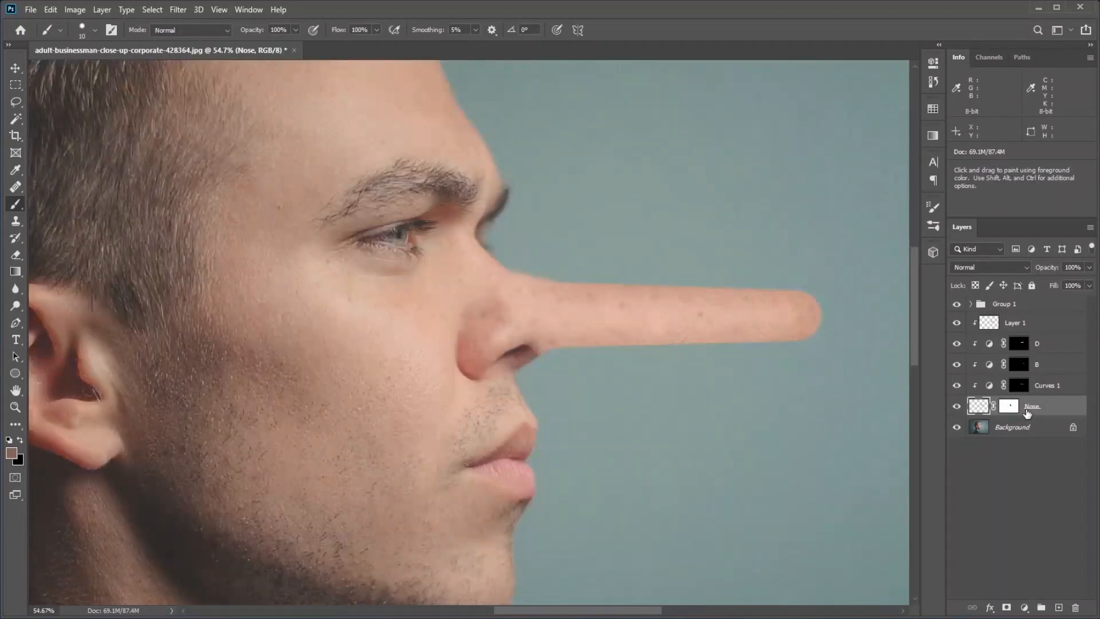
{"action": "mouse_move", "coordinate": [305, 111]}
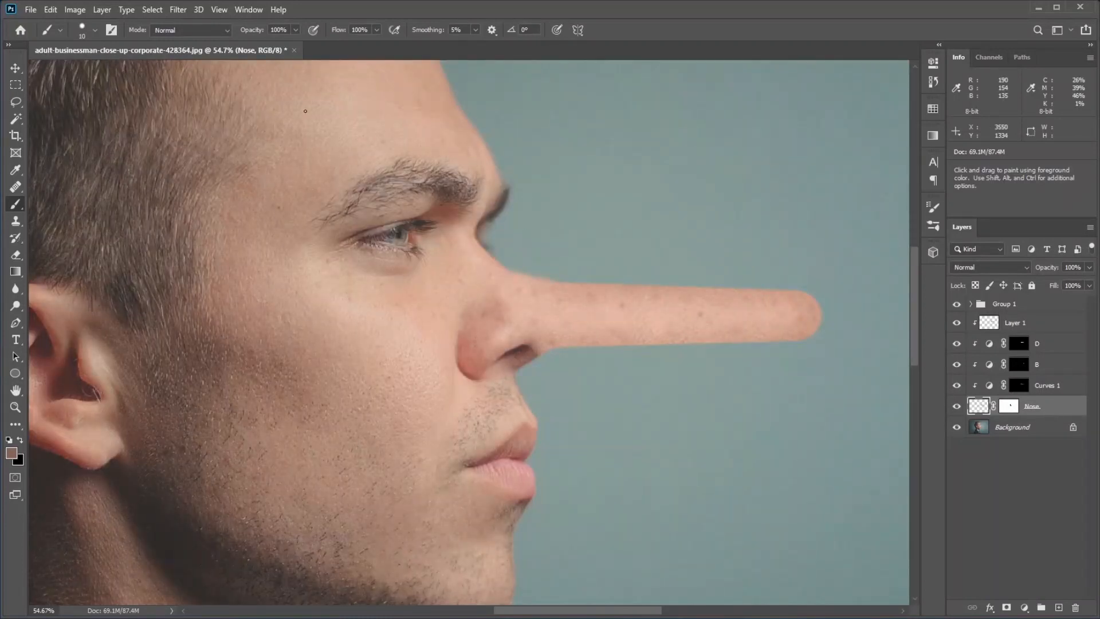
{"action": "mouse_move", "coordinate": [14, 291]}
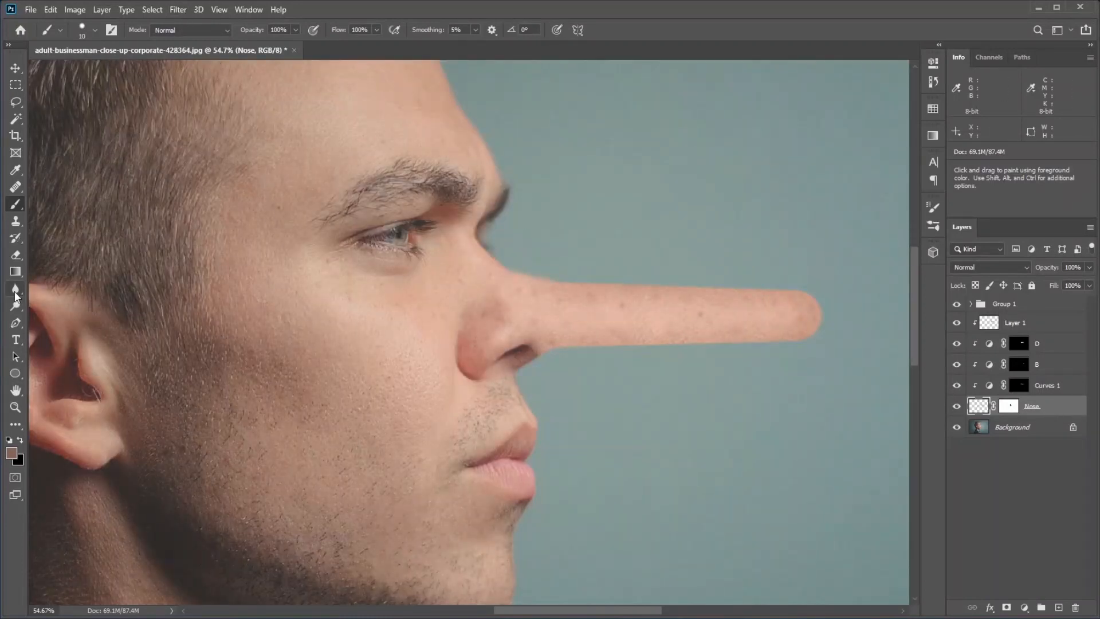
Pick the Blur tool to brush-soften the nose edges on the Nose layer
{"action": "left_click", "coordinate": [15, 287]}
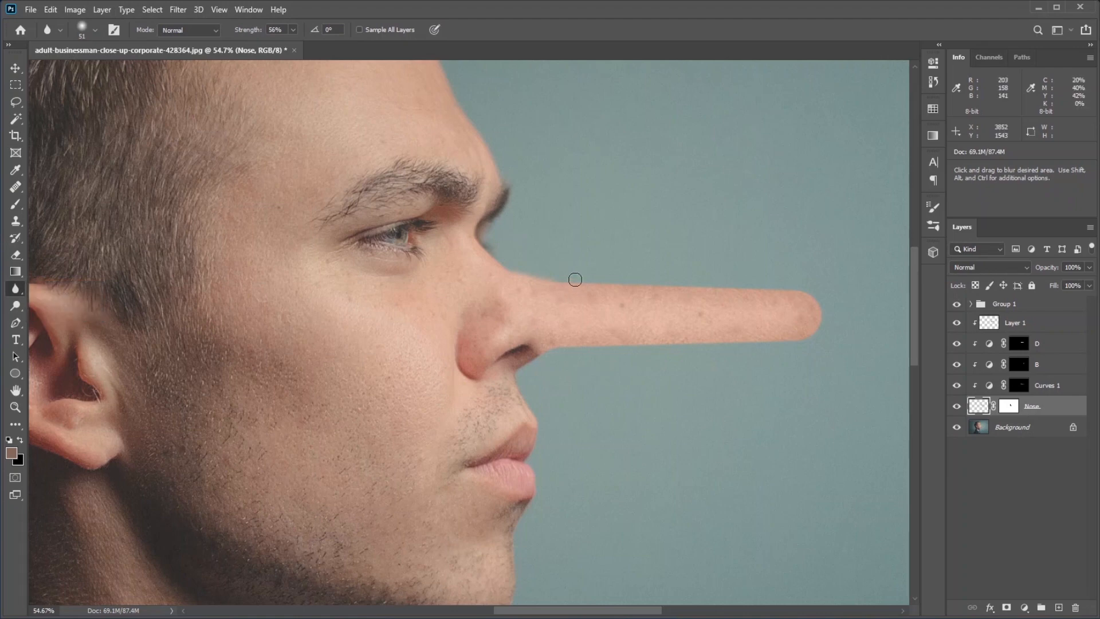
{"action": "mouse_move", "coordinate": [631, 249]}
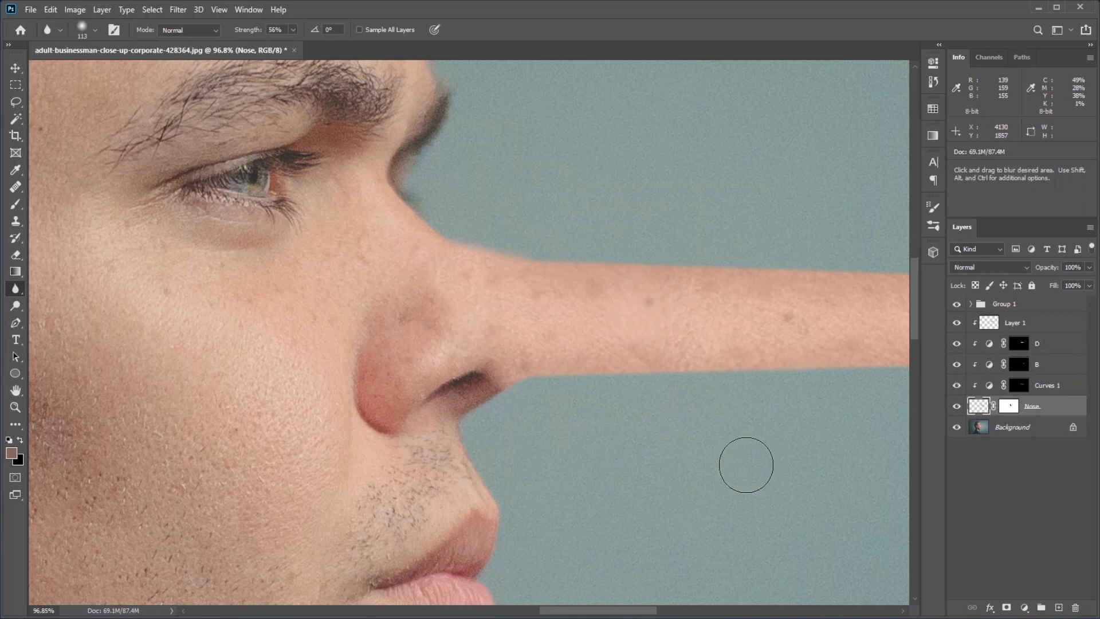
{"action": "mouse_move", "coordinate": [453, 229]}
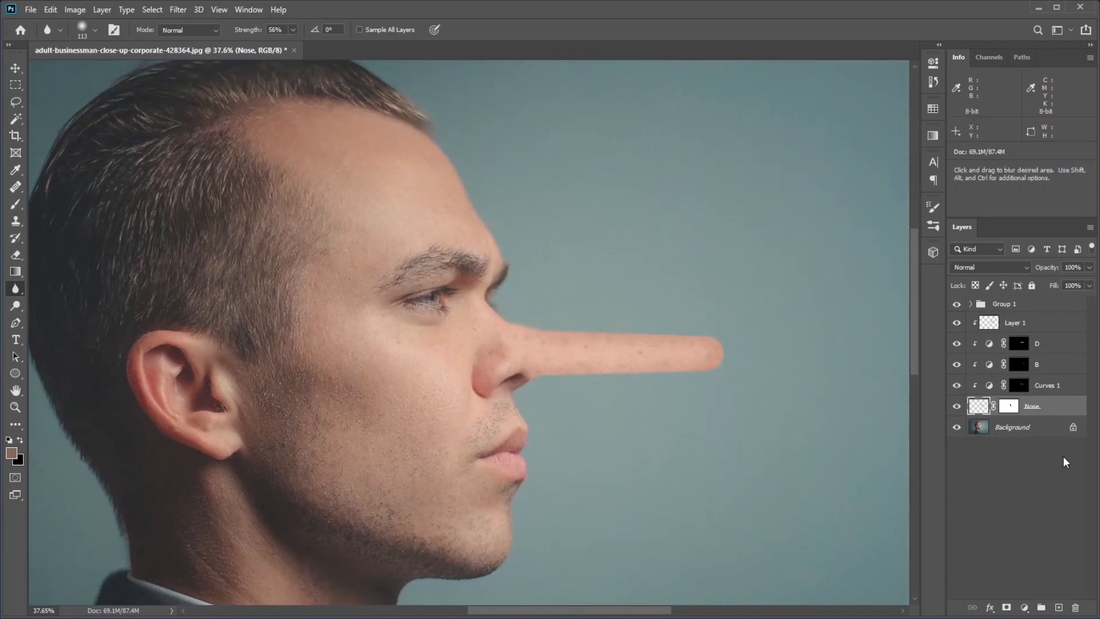
Add a new empty shading layer above the freckle group and pick the Brush for soft nose shading
{"action": "left_click", "coordinate": [1005, 302]}
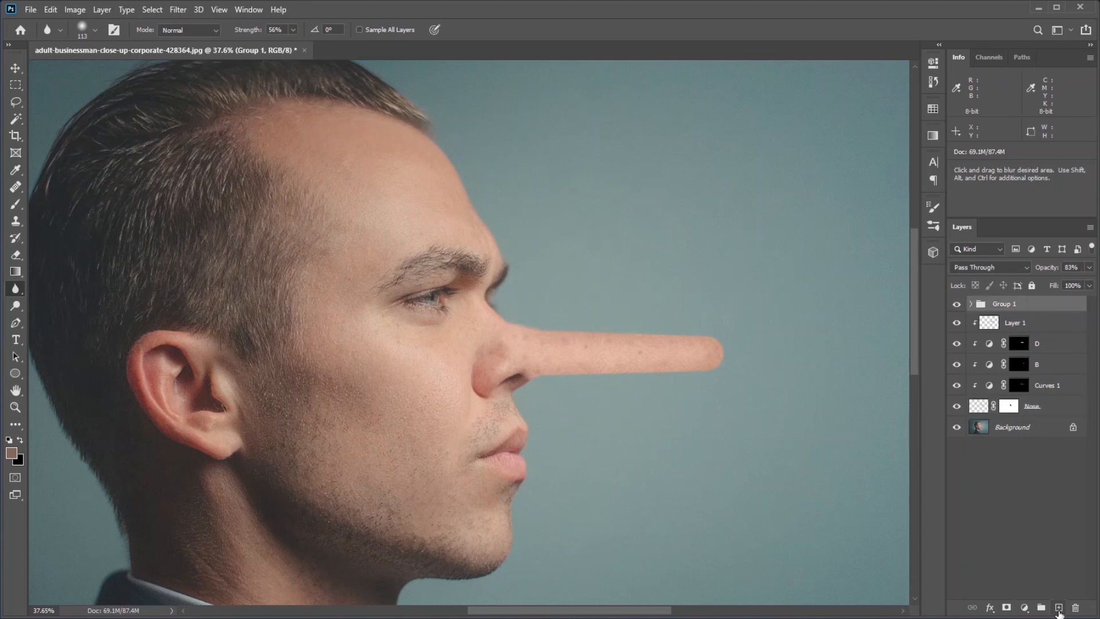
{"action": "left_click", "coordinate": [1059, 607]}
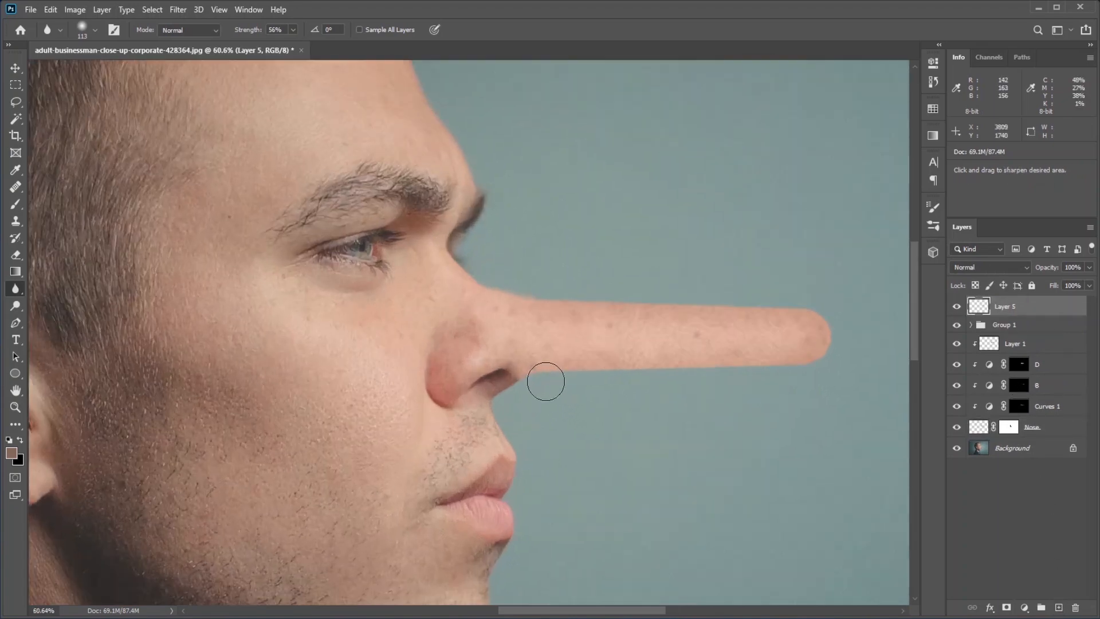
{"action": "left_click", "coordinate": [15, 204]}
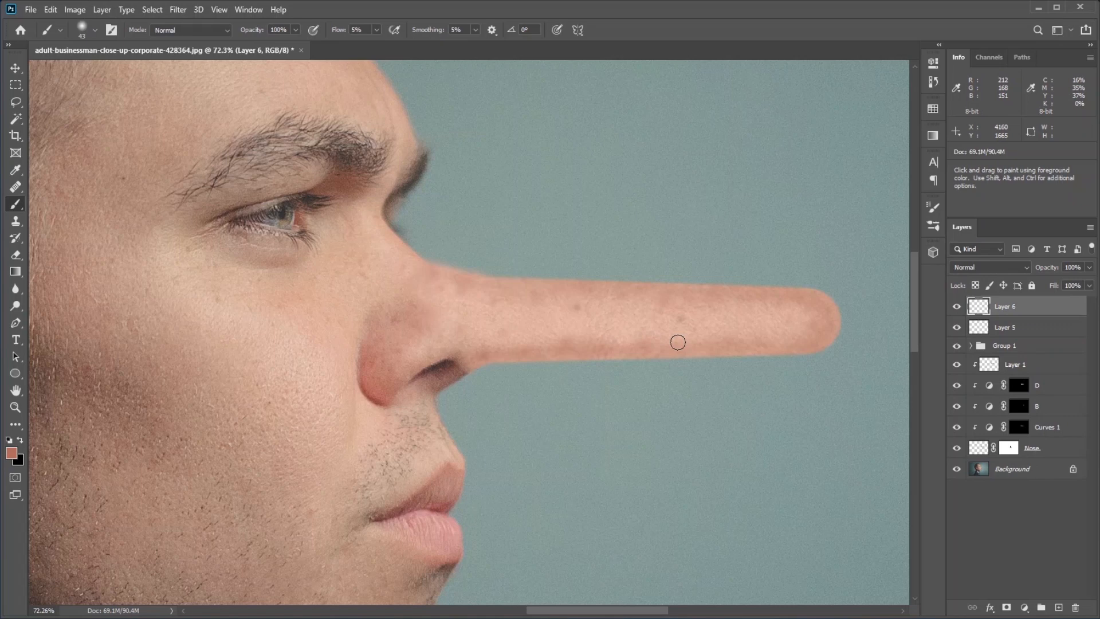
{"action": "mouse_move", "coordinate": [467, 378]}
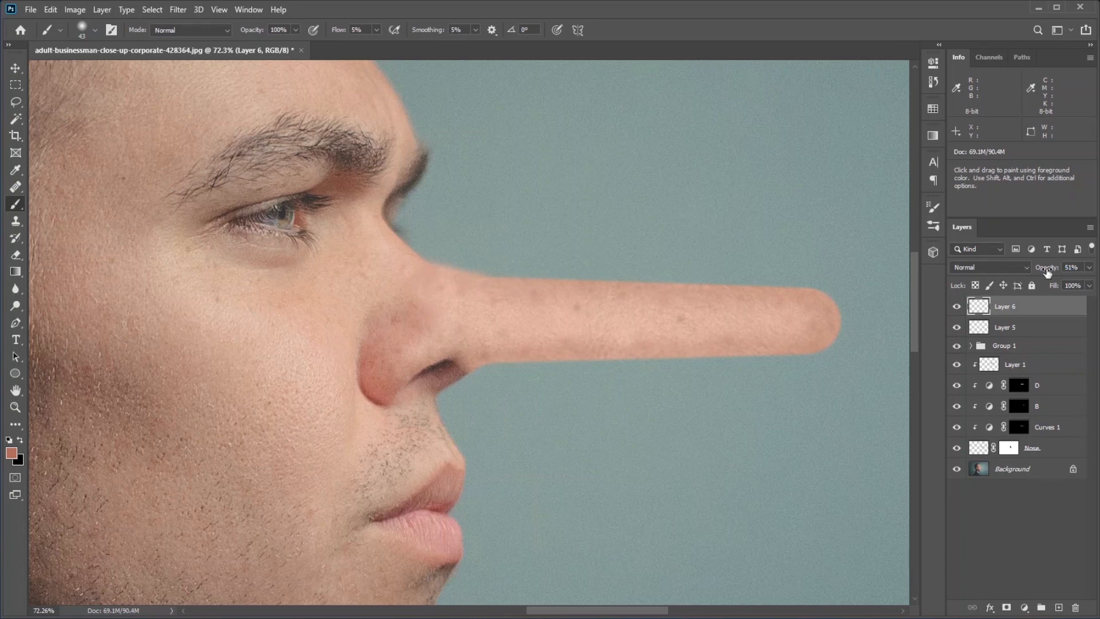
{"action": "mouse_move", "coordinate": [561, 339]}
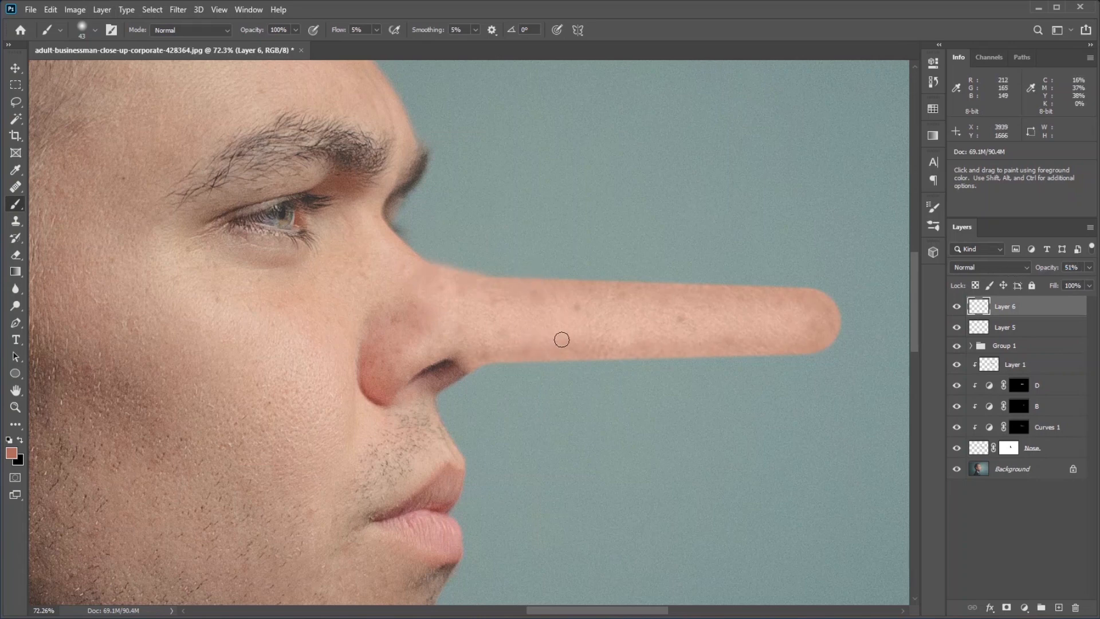
{"action": "mouse_move", "coordinate": [548, 335]}
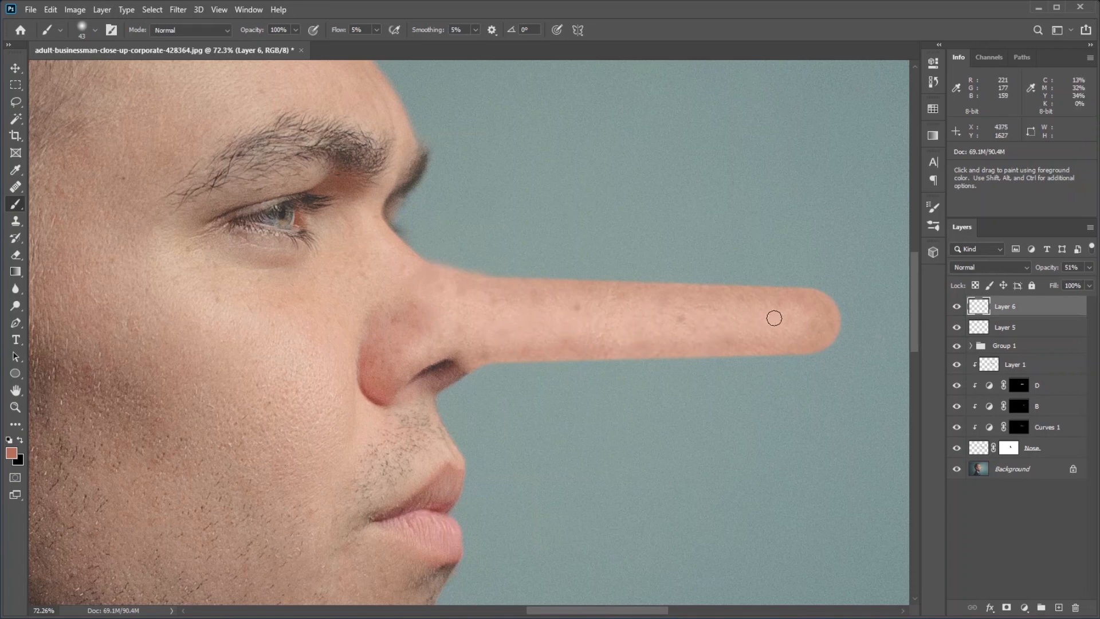
{"action": "mouse_move", "coordinate": [656, 316]}
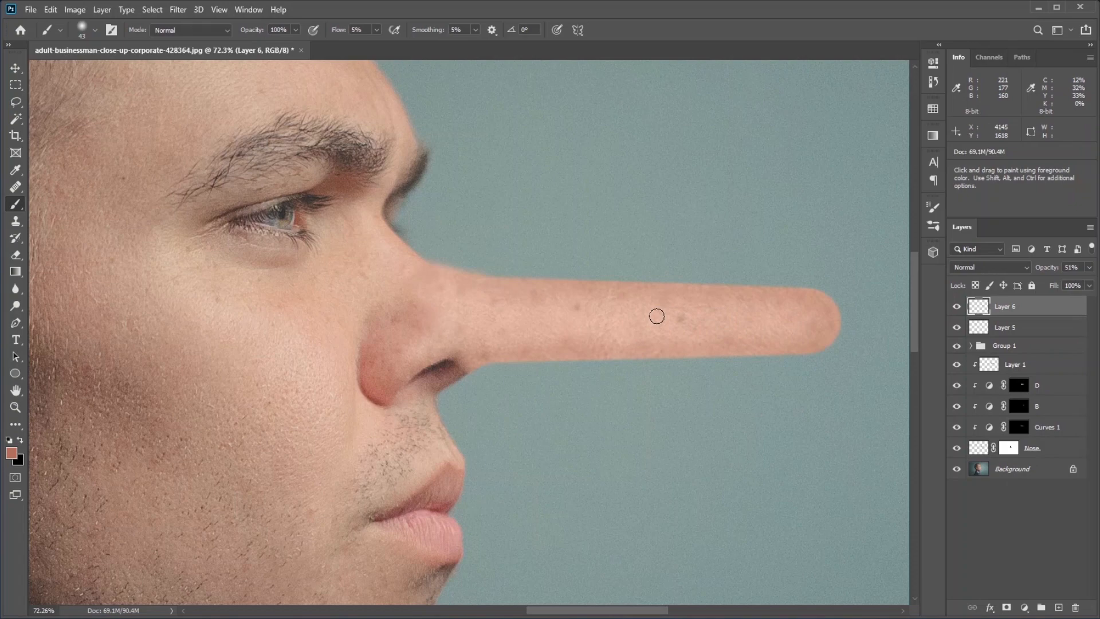
{"action": "mouse_move", "coordinate": [558, 362]}
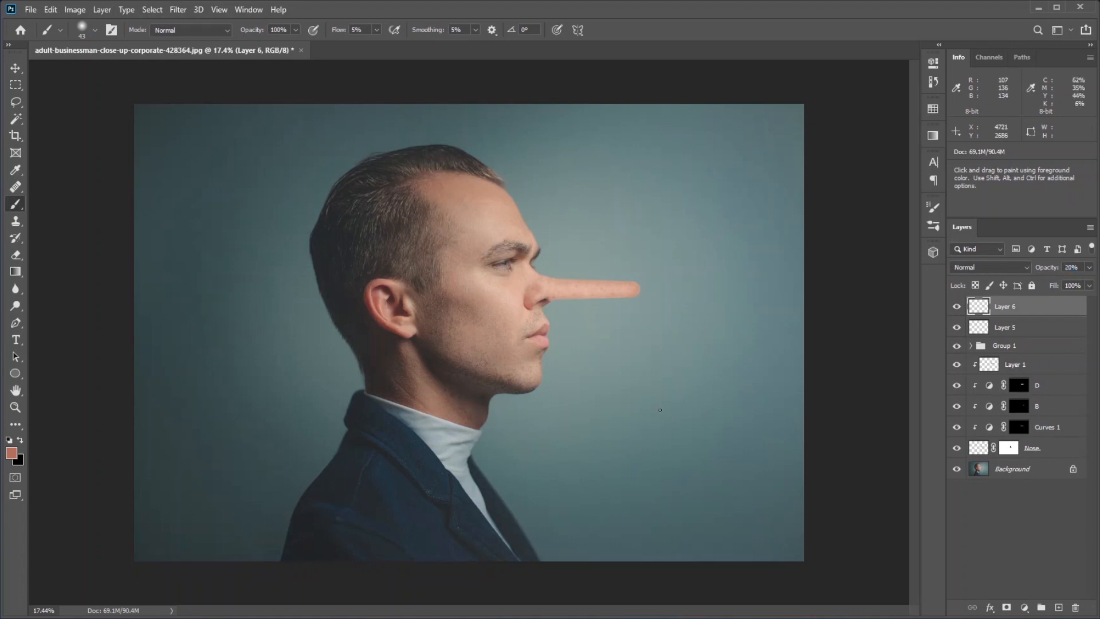
{"action": "mouse_move", "coordinate": [574, 317]}
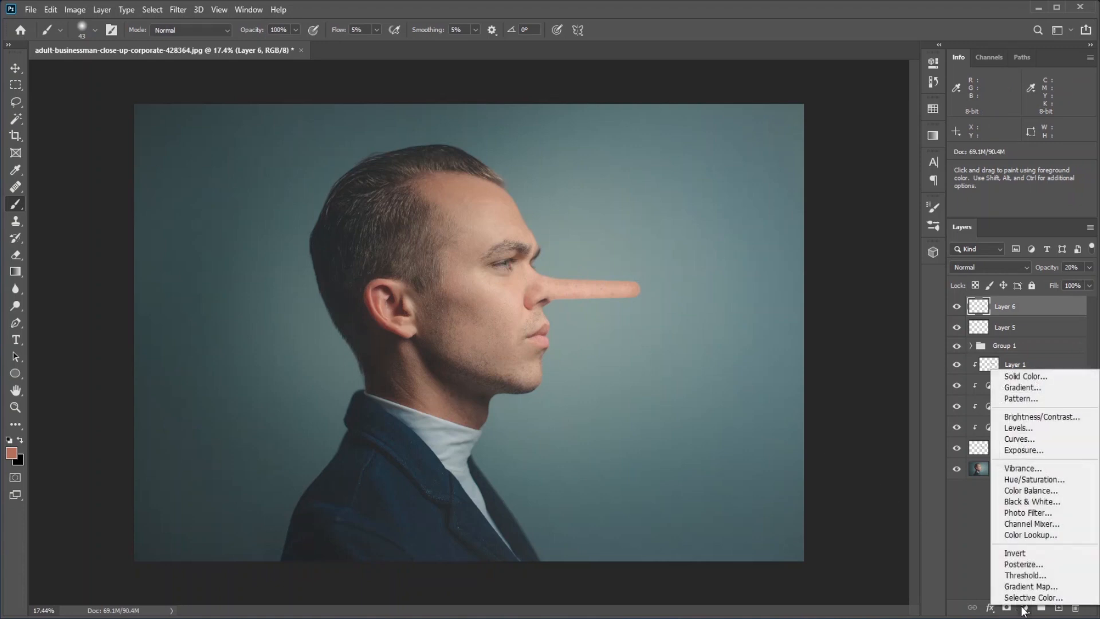
Add a Color Lookup adjustment layer using 3Strip.look over the whole portrait
{"action": "left_click", "coordinate": [1030, 534]}
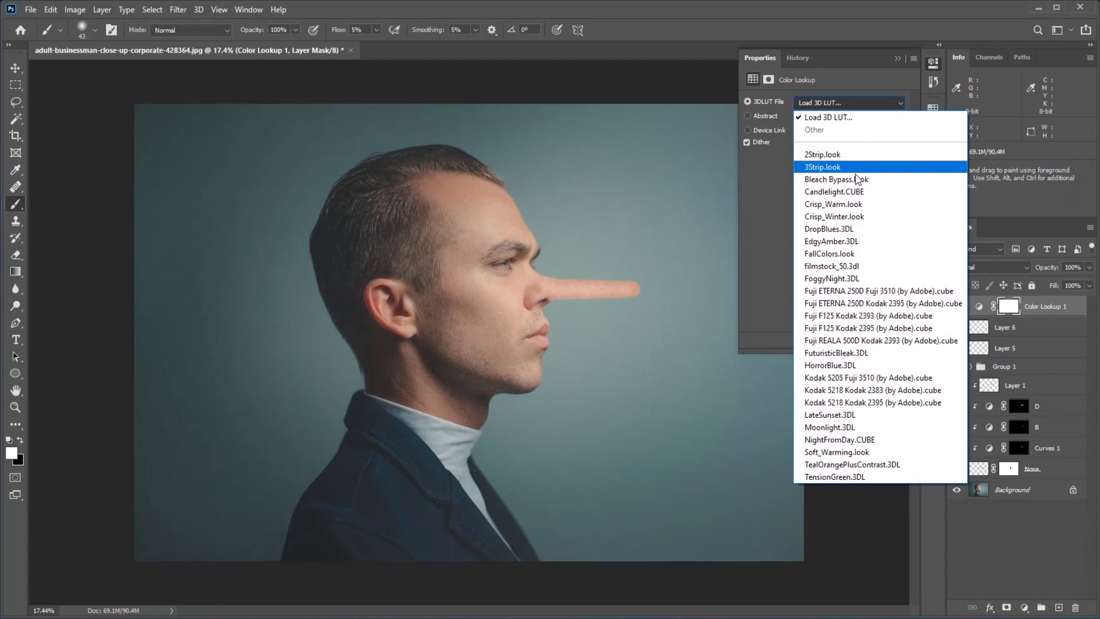
{"action": "left_click", "coordinate": [833, 204]}
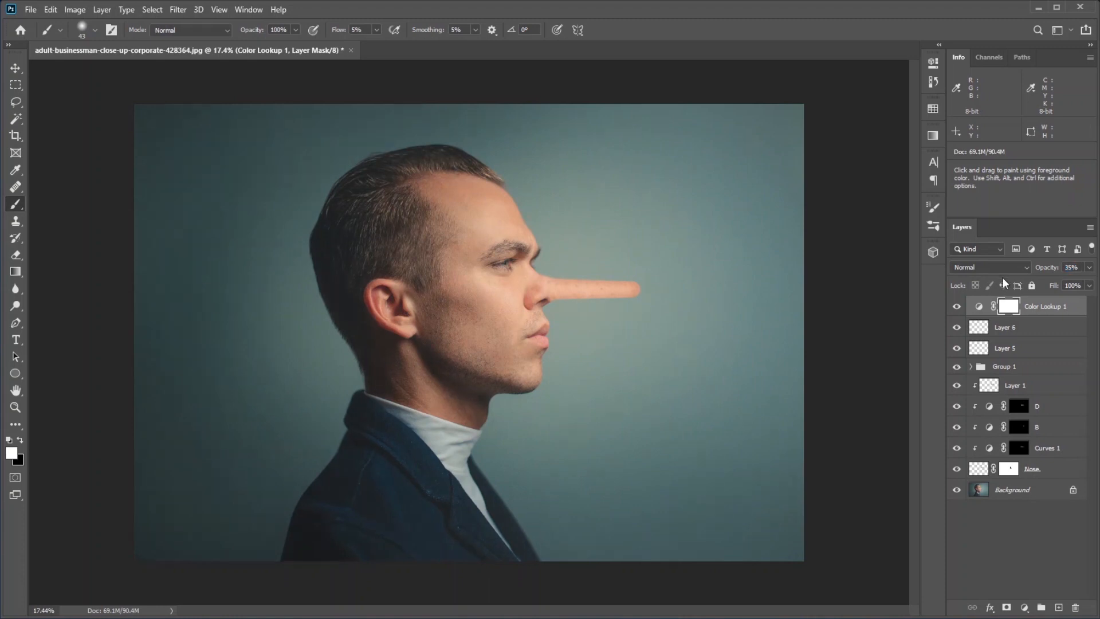
{"action": "mouse_move", "coordinate": [779, 393]}
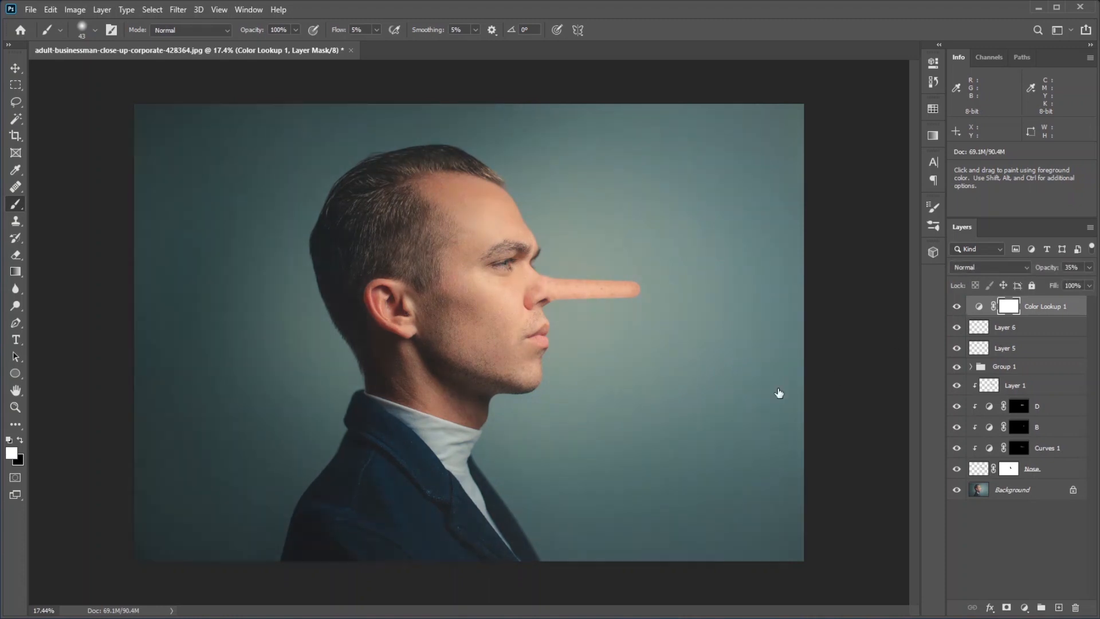
{"action": "mouse_move", "coordinate": [665, 419]}
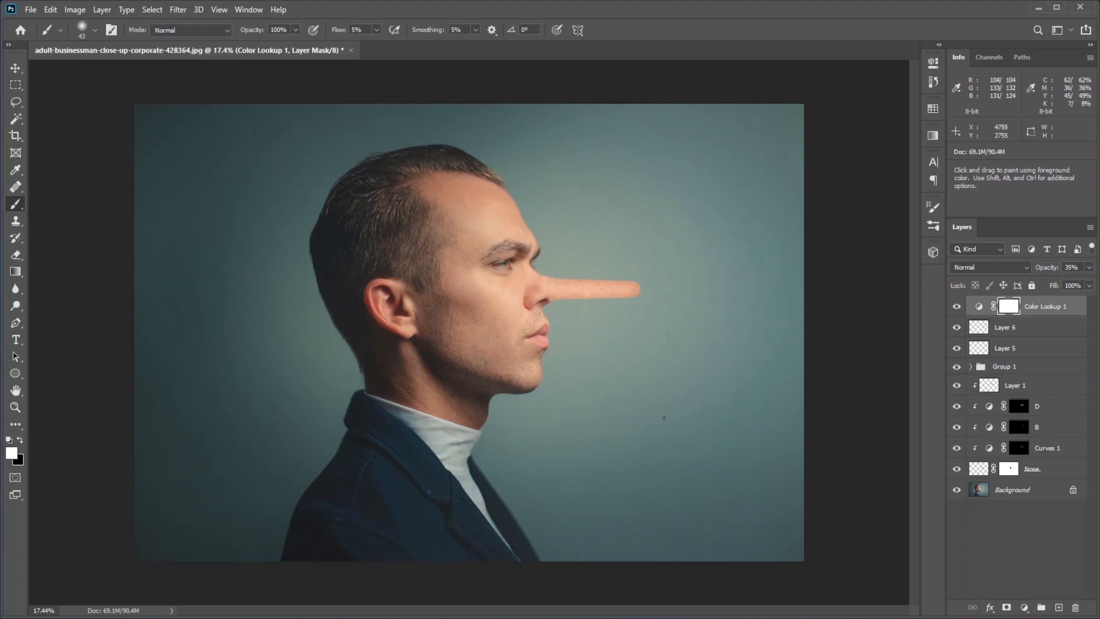
{"action": "mouse_move", "coordinate": [689, 453]}
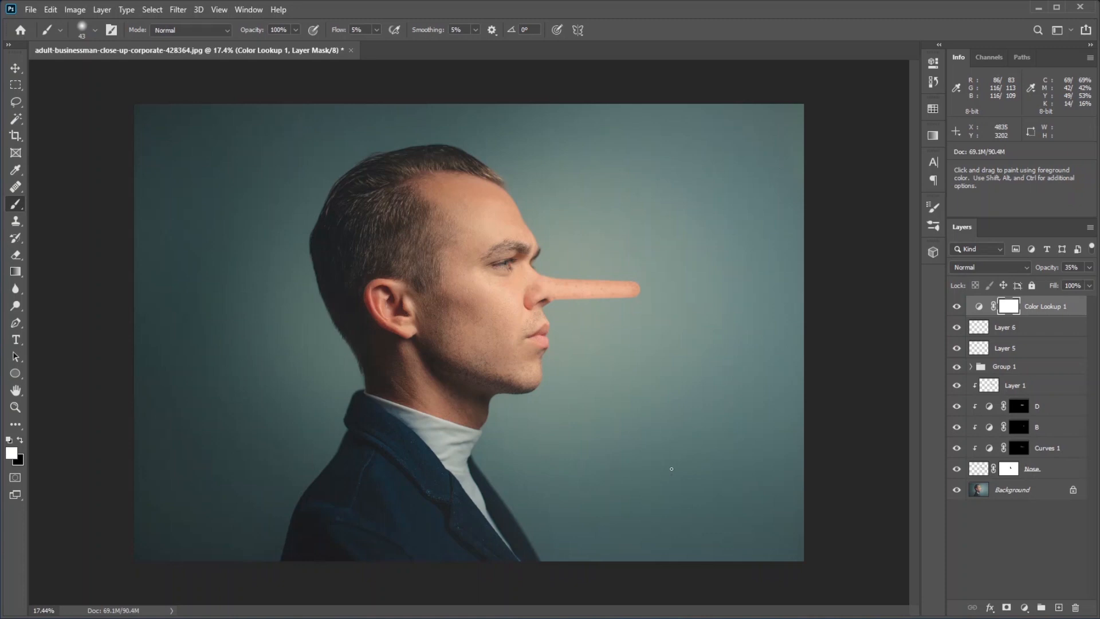
{"action": "scroll", "scroll_direction": "up", "scroll_amount": 3}
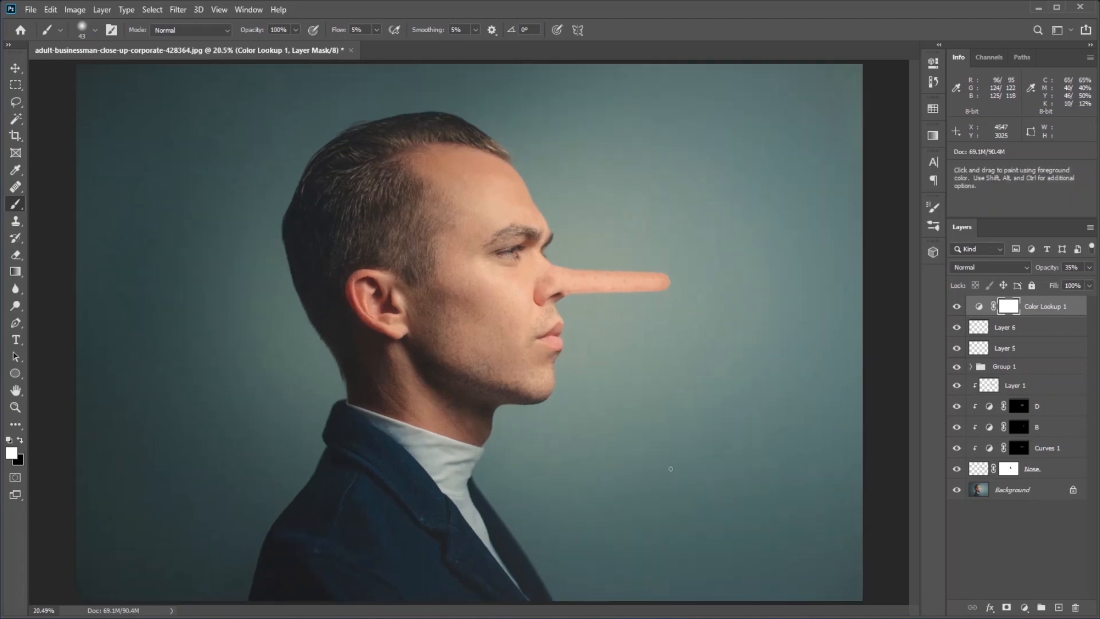
{"action": "mouse_move", "coordinate": [677, 445]}
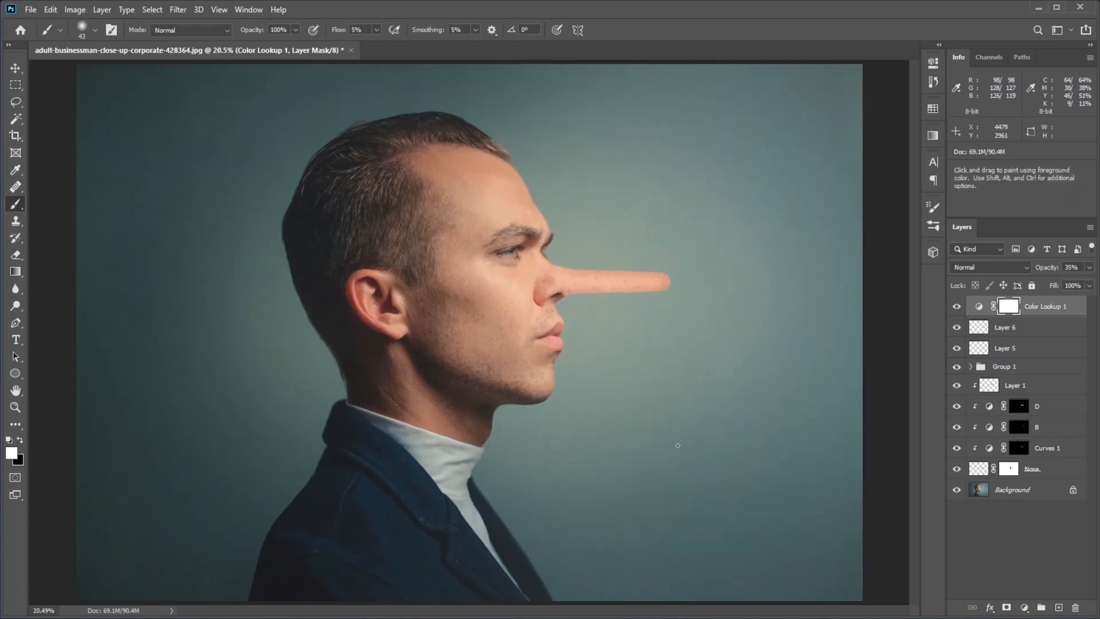